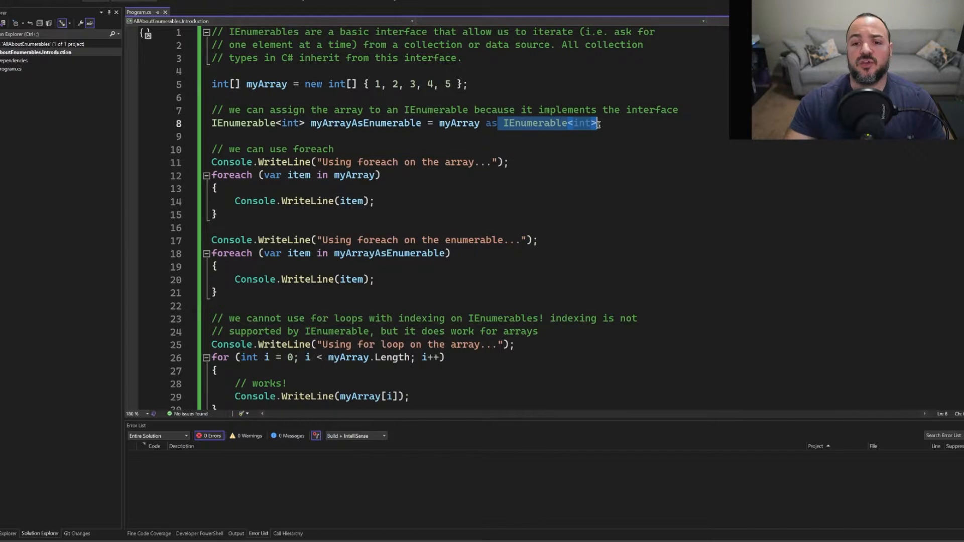
Step: Finish the myArrayAsEnumerable assignment from the array and restore its cast
click(608, 123)
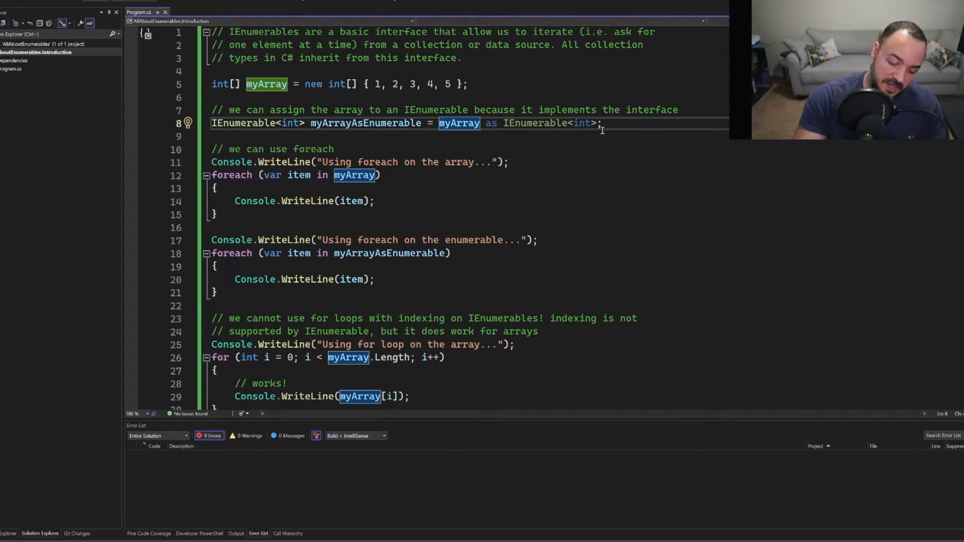
text(;//)
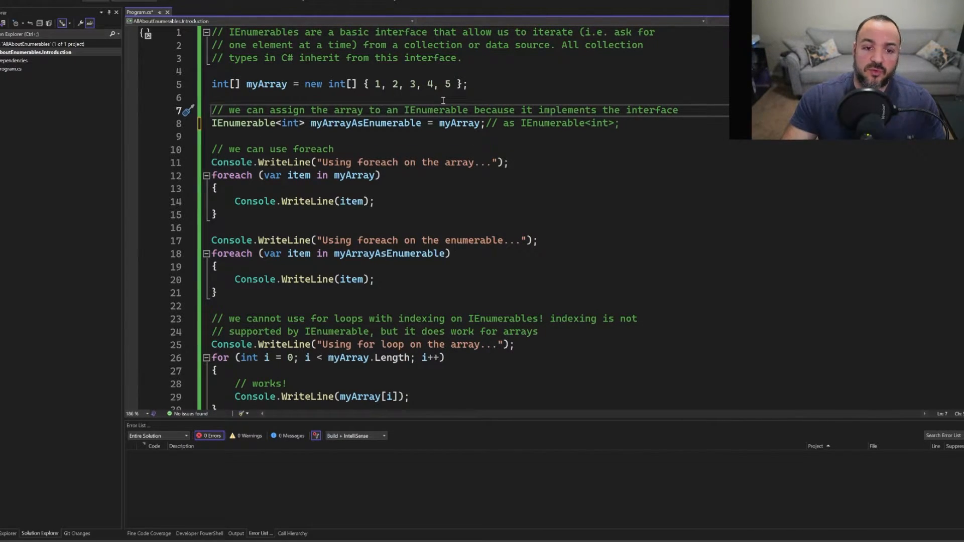
click(495, 122)
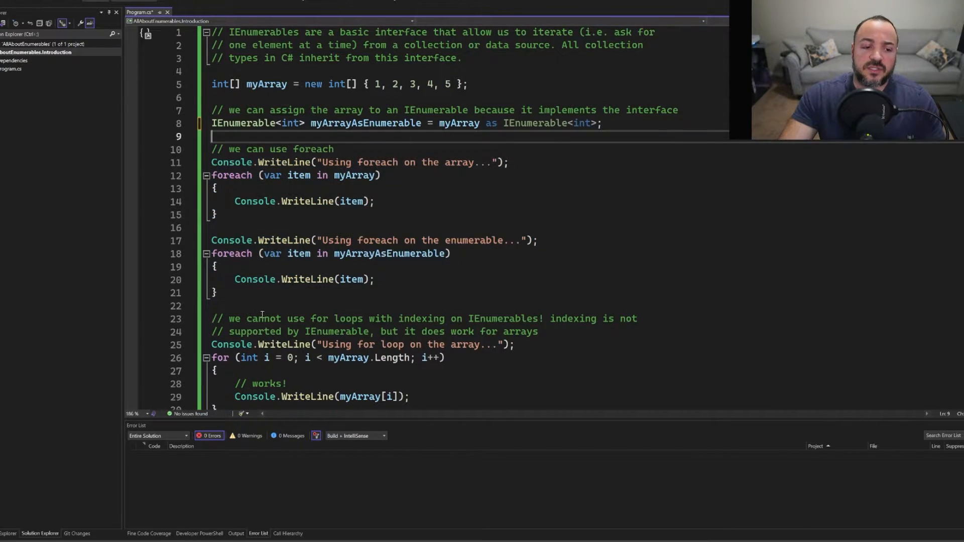
click(232, 305)
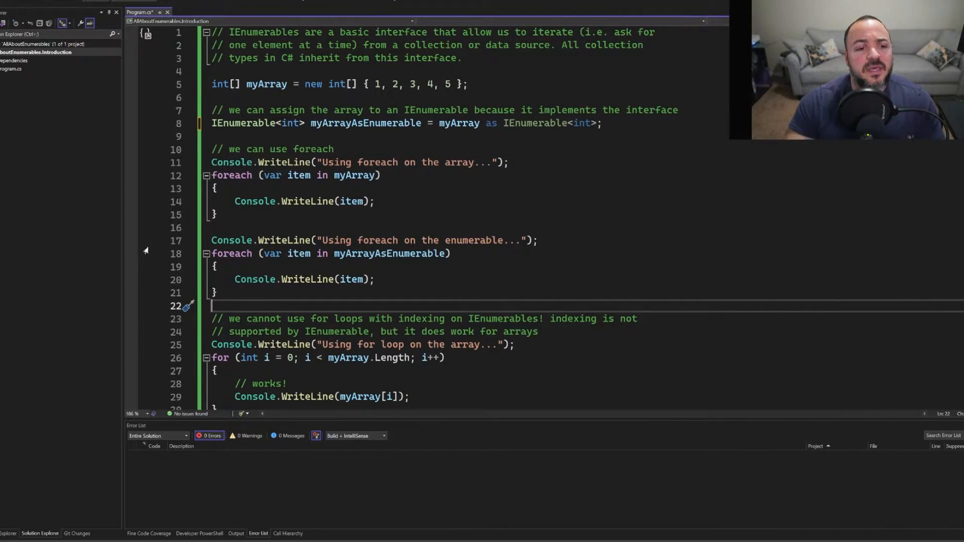
click(216, 215)
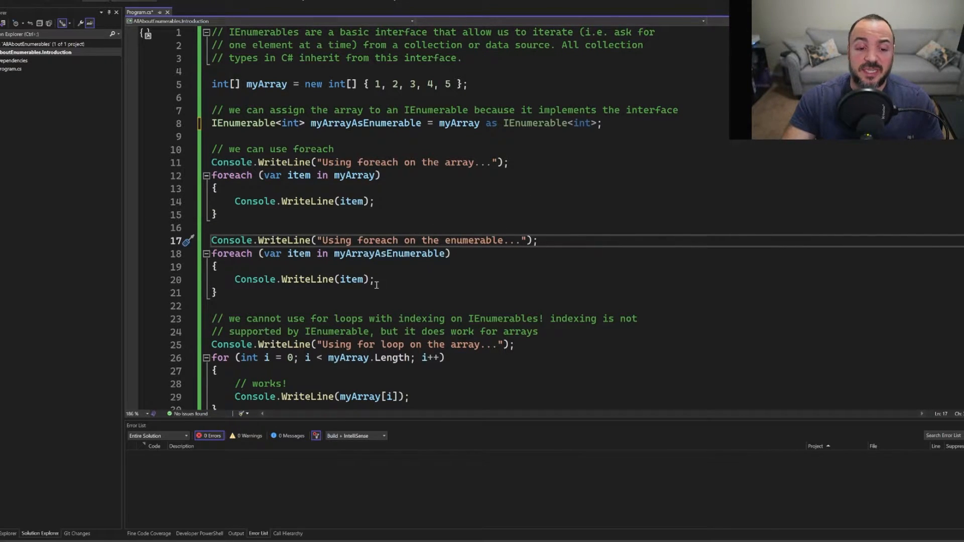
Step: Point out myArrayAsEnumerable in the second foreach loop before commenting out the code below
click(368, 253)
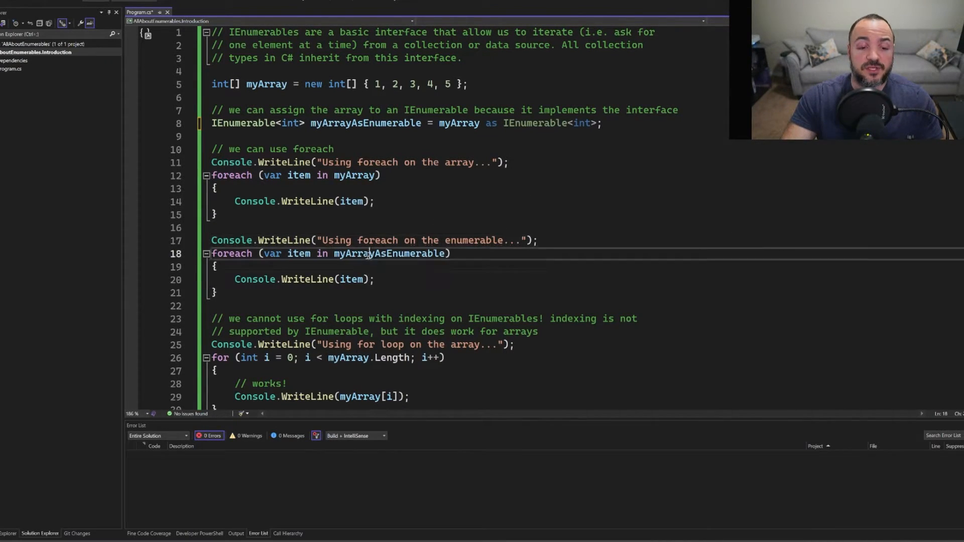
double_click(391, 253)
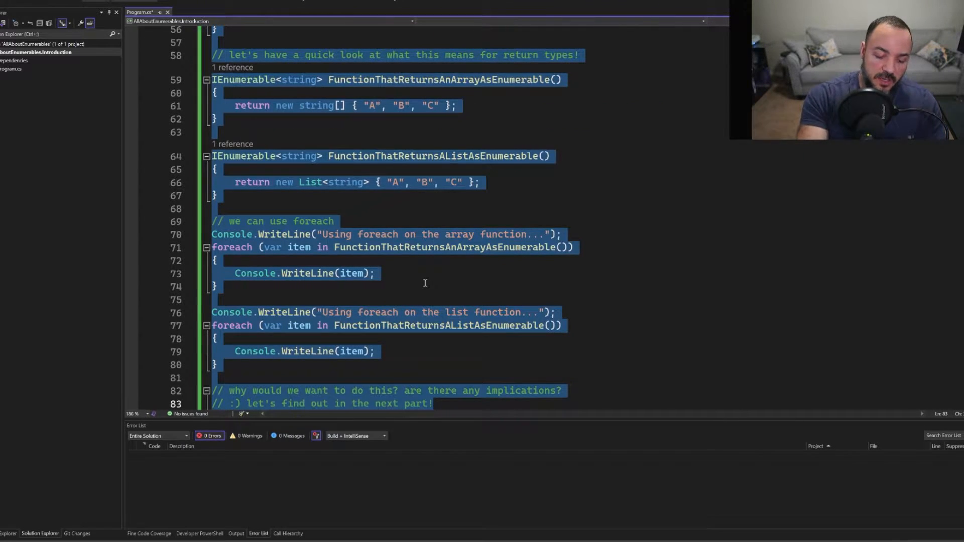
scroll(up, 3)
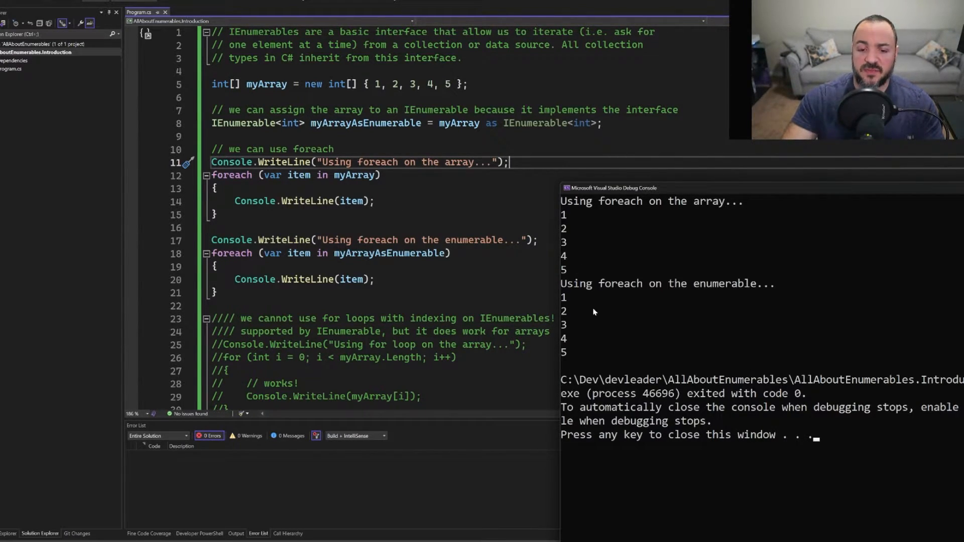
mouse_move(590, 310)
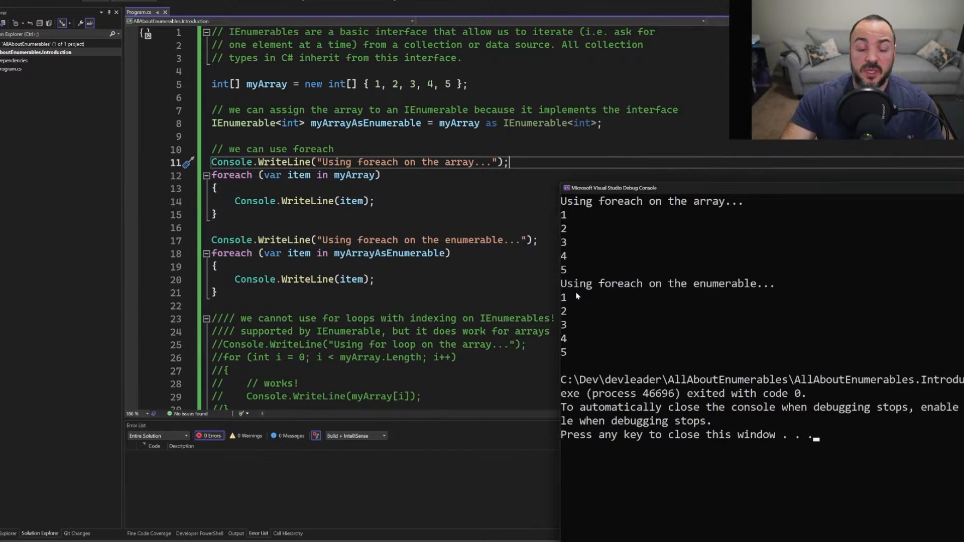
mouse_move(584, 355)
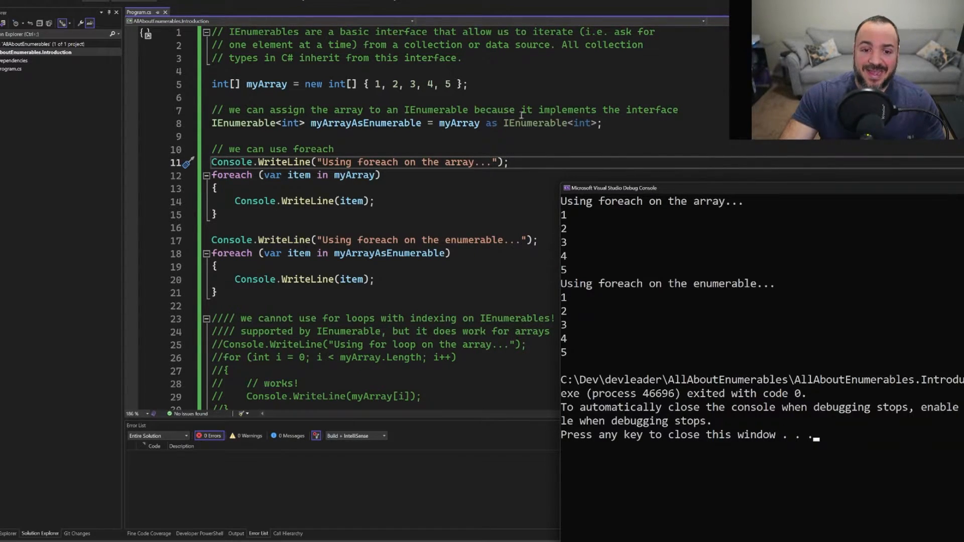
mouse_move(588, 312)
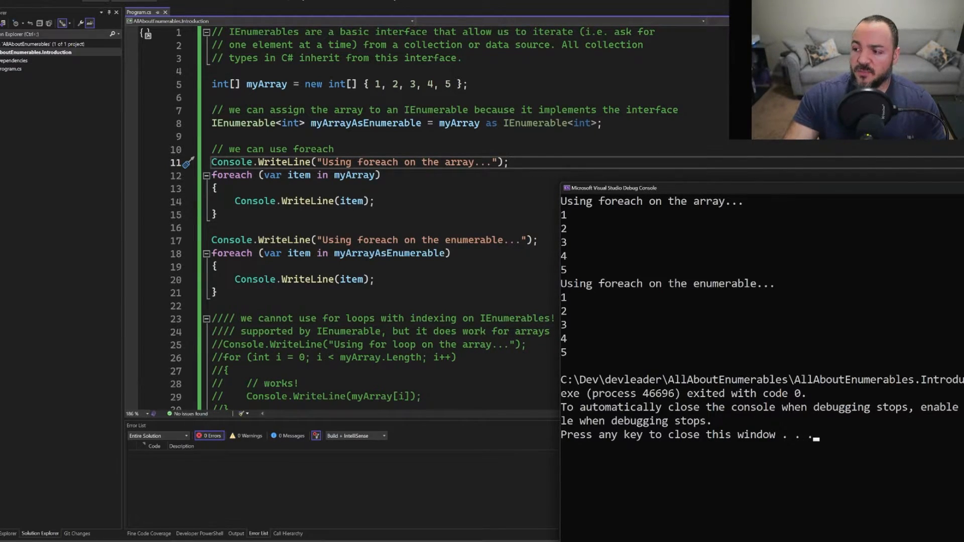
Step: Dismiss the debug console and point out the myArrayAsEnumerable variable in the assignment
click(624, 122)
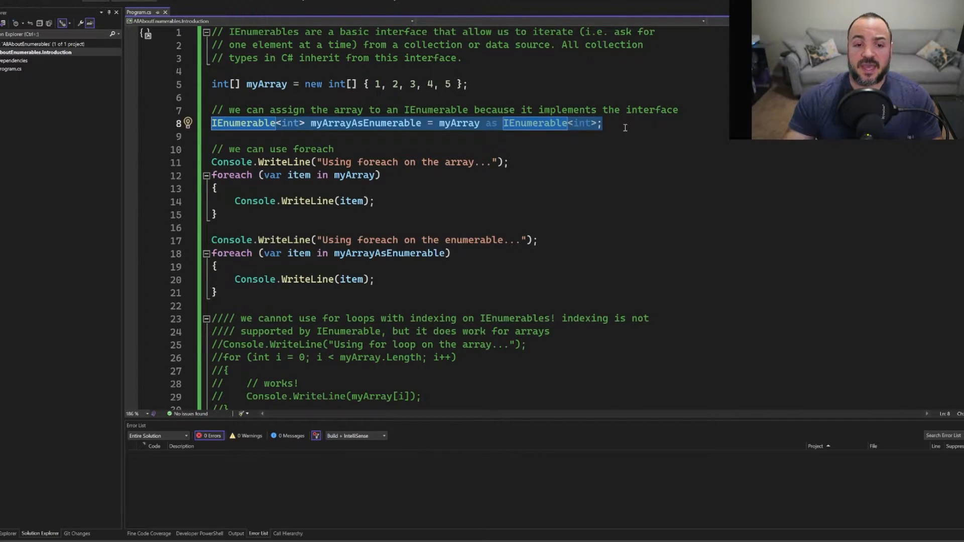
double_click(366, 122)
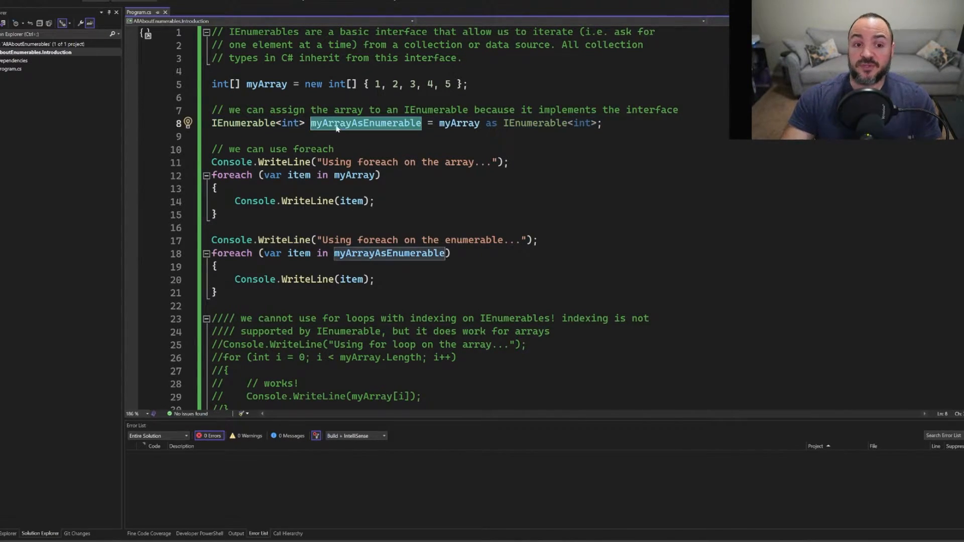
mouse_move(293, 123)
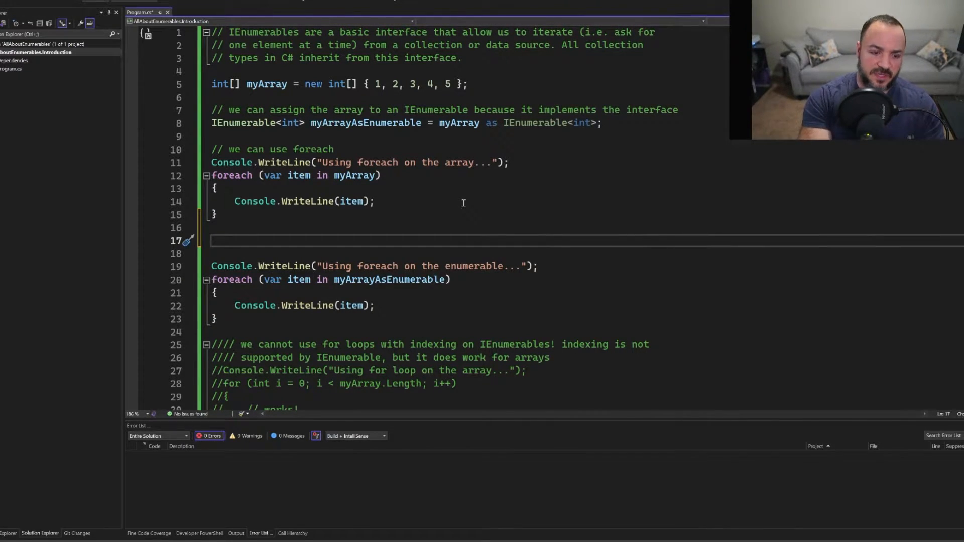
Step: Add the statement myArray[0] = 123; between the two foreach loops
text(myArray = new int[] { 1,)
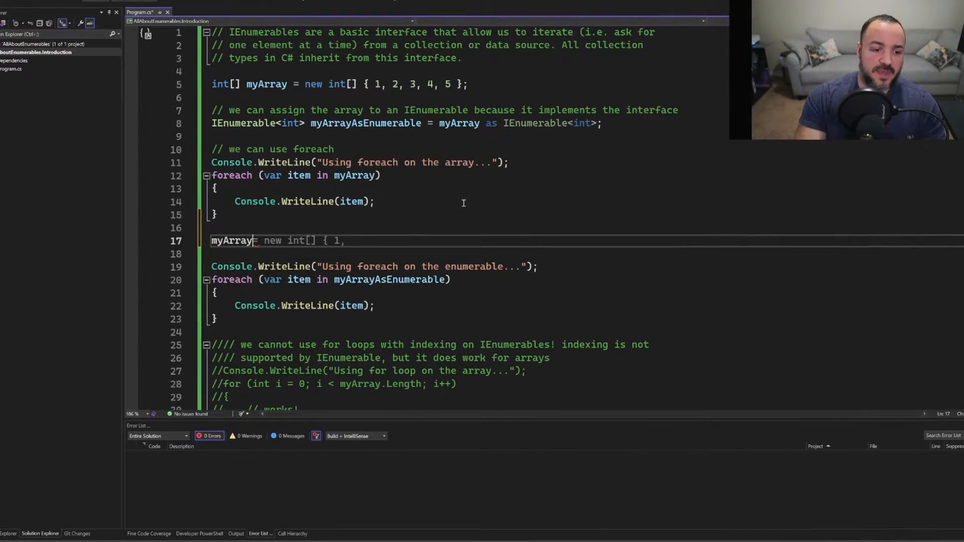
text([myArray.Length - 1] = 1;)
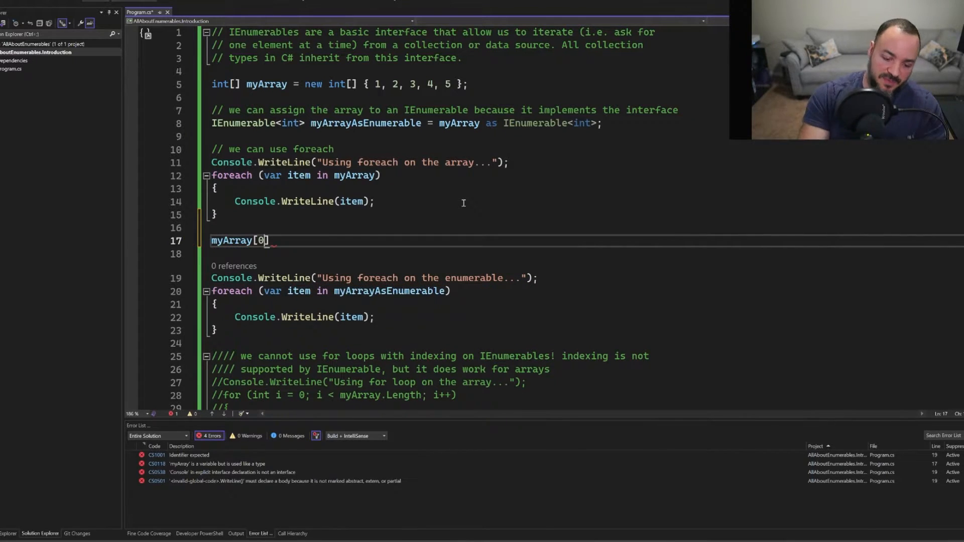
text(= 1;)
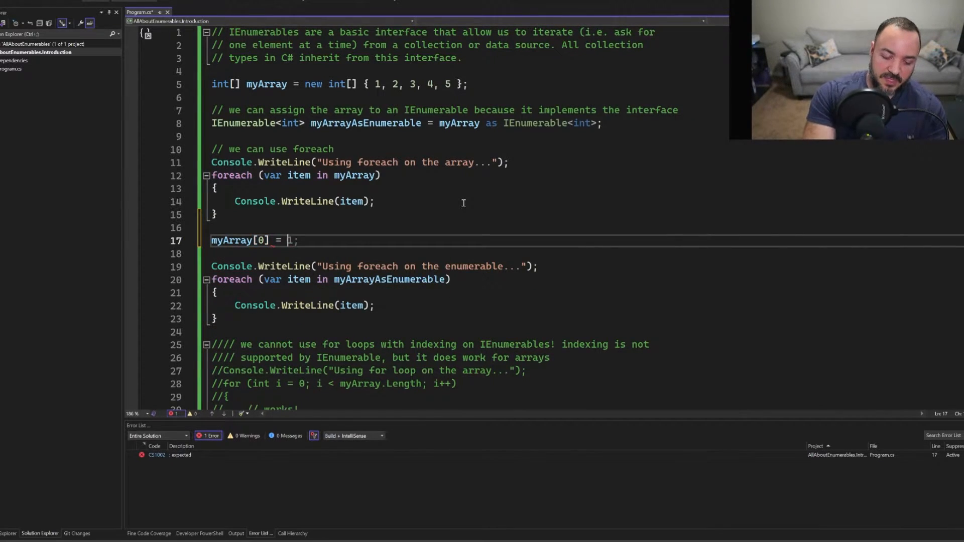
text(123;)
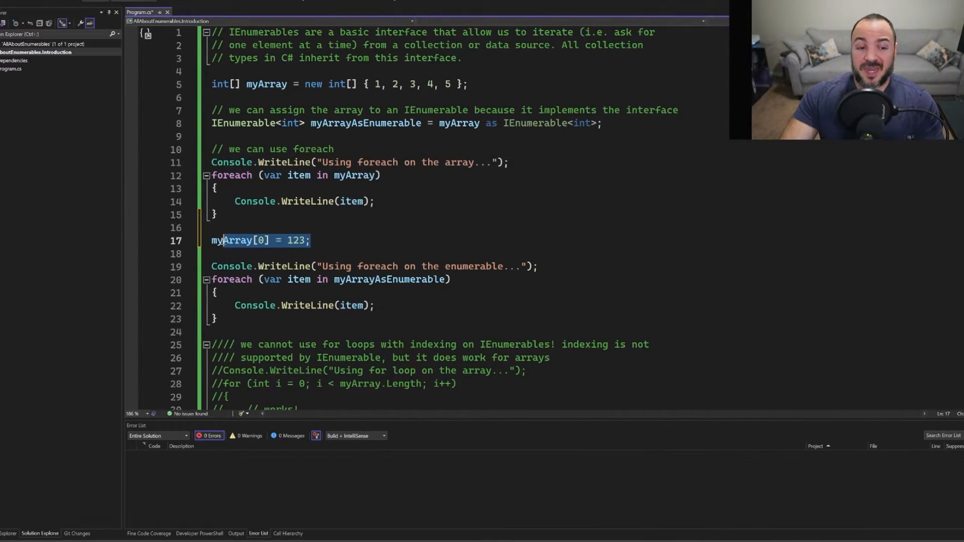
double_click(232, 240)
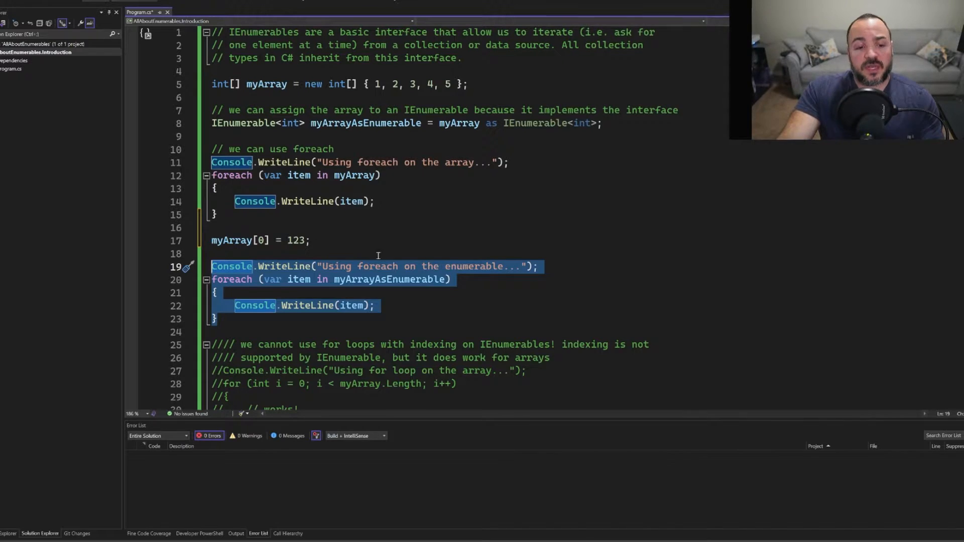
mouse_move(371, 279)
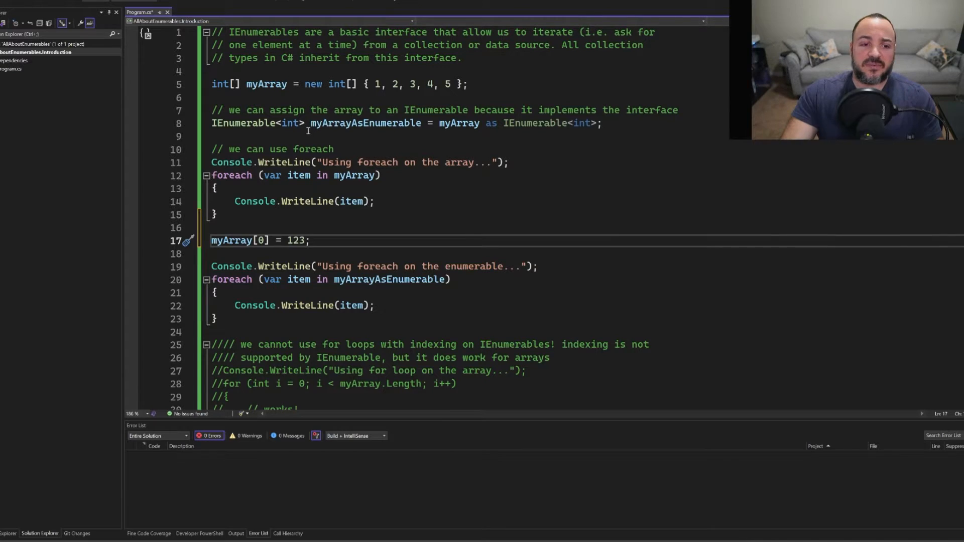
double_click(244, 123)
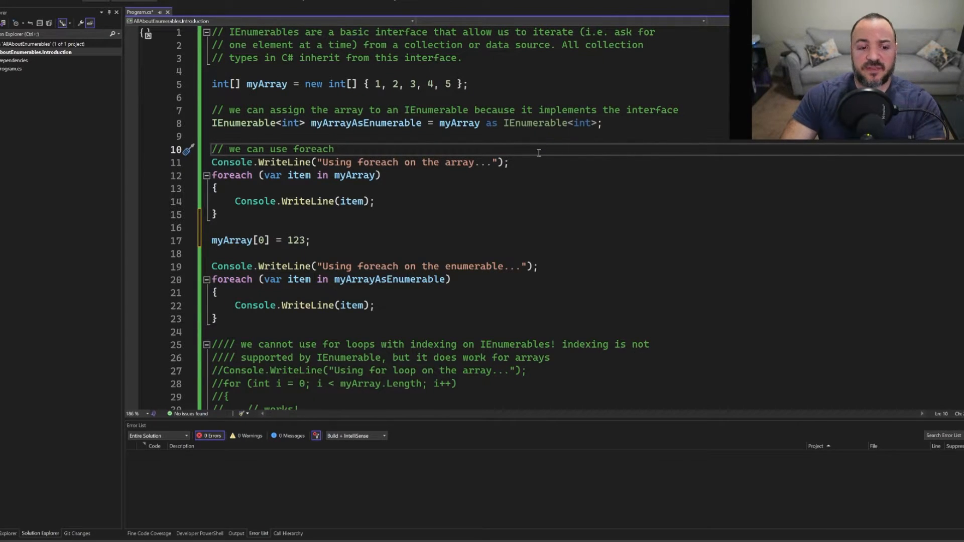
Step: Run the program so the enumerable loop prints 123, 2, 3, 4, 5
key(F5)
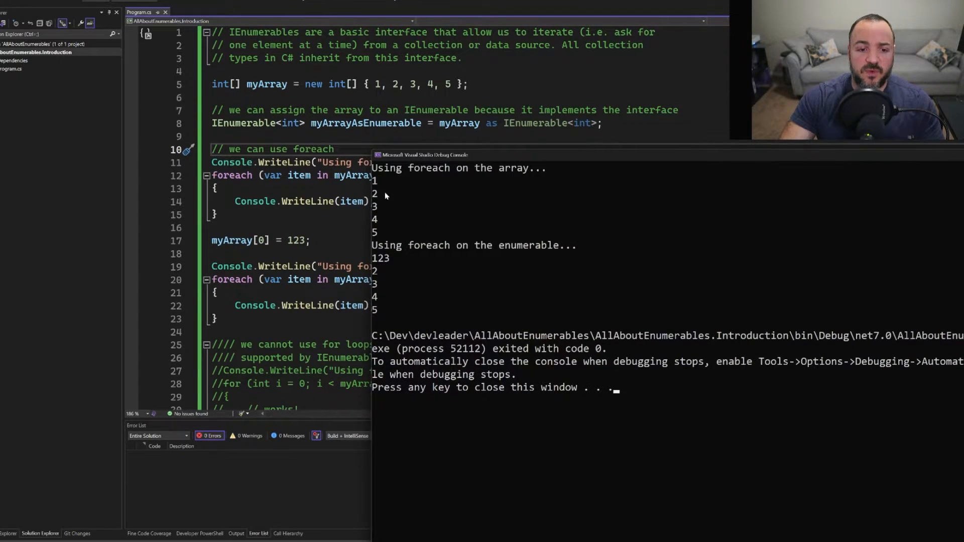
mouse_move(383, 235)
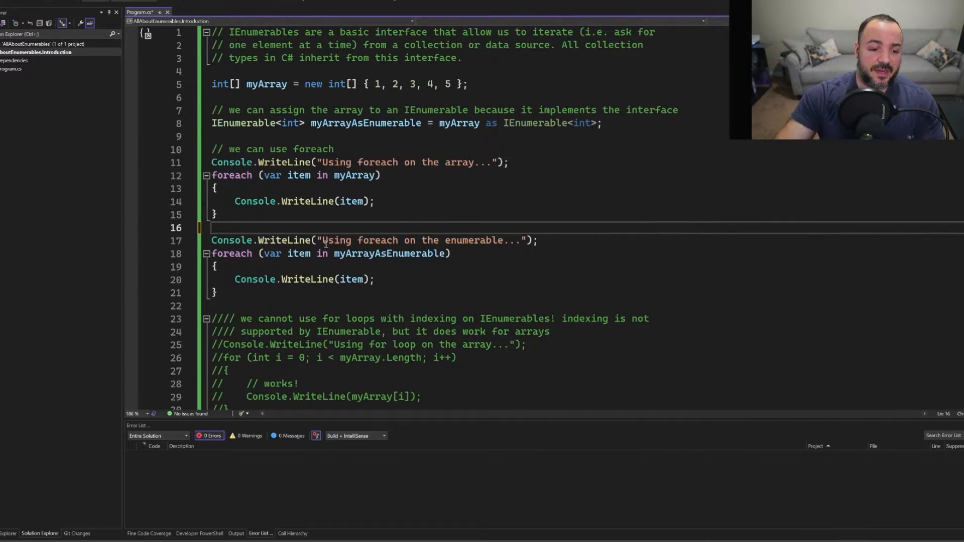
scroll(down, 3)
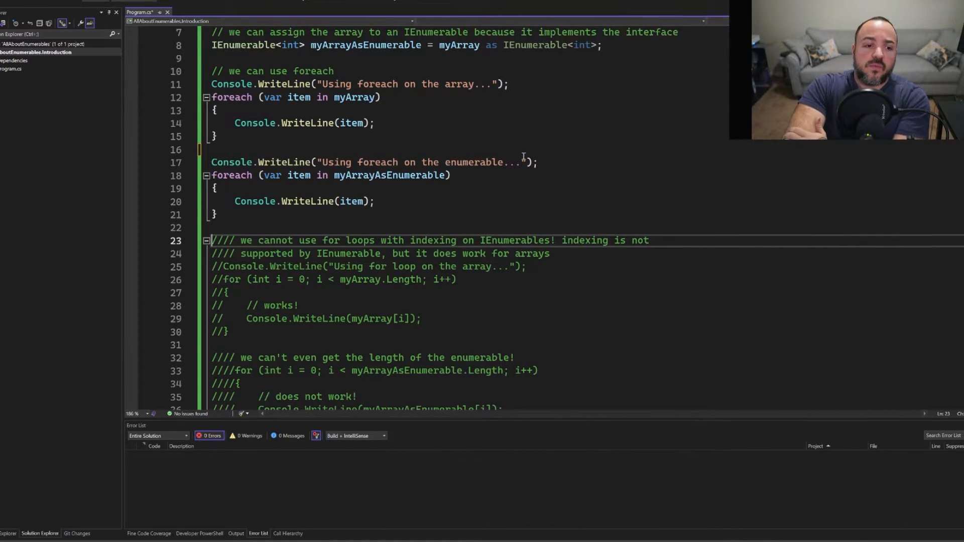
mouse_move(486, 162)
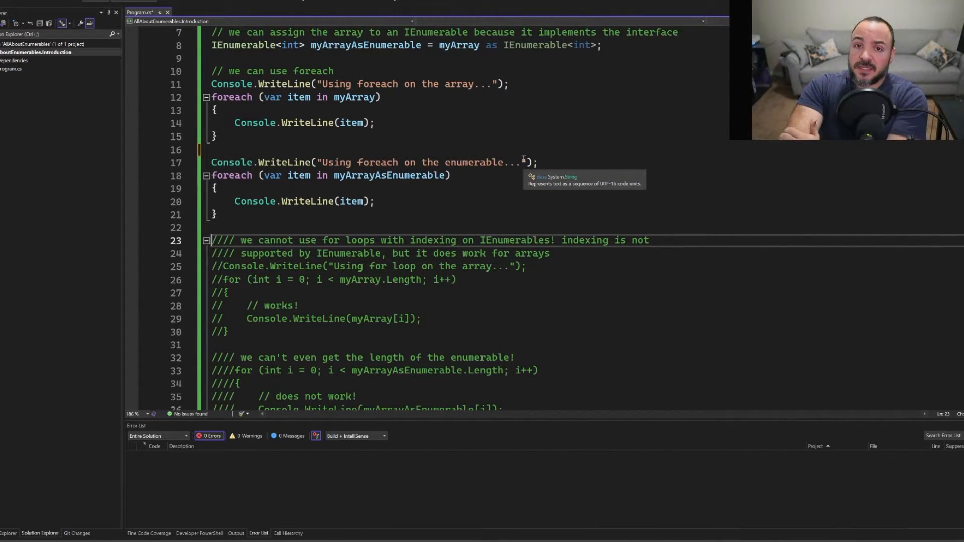
mouse_move(256, 112)
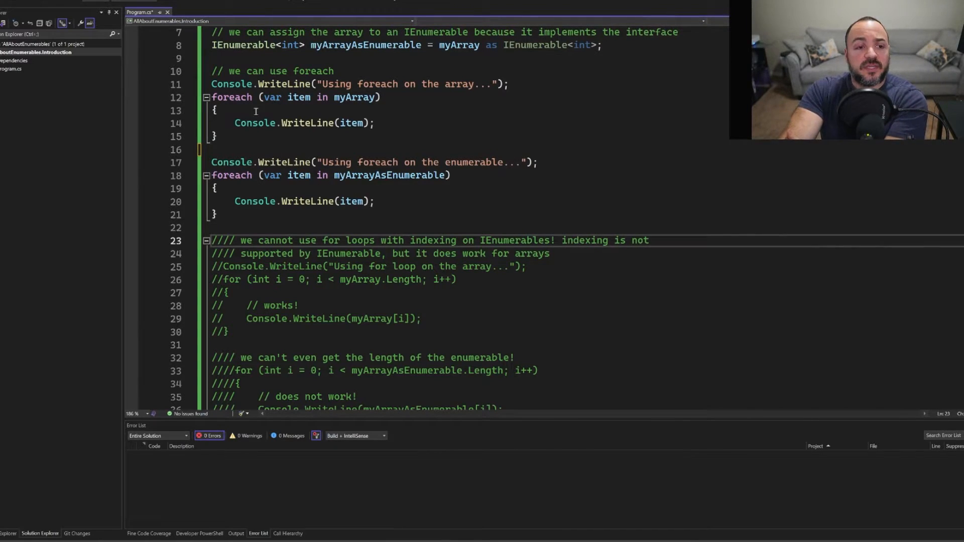
double_click(232, 98)
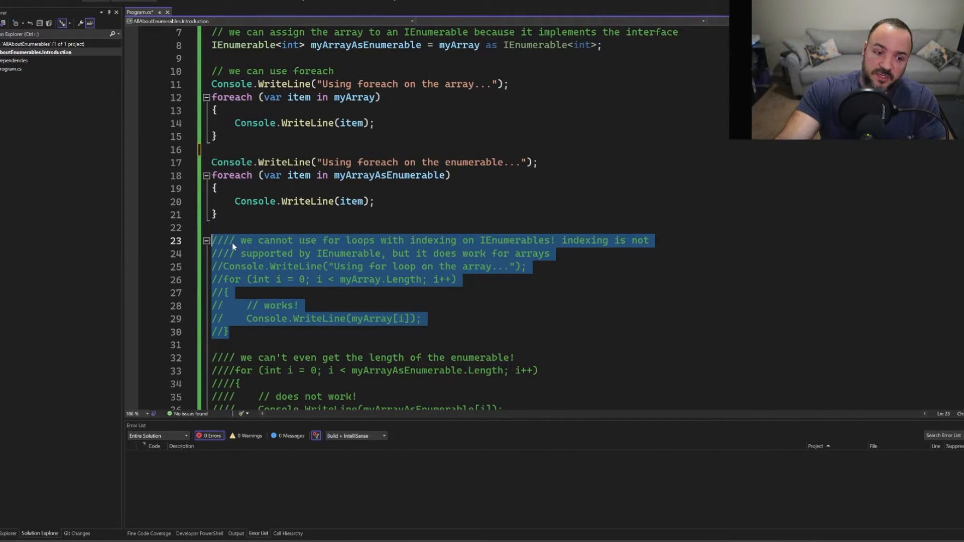
Step: Uncomment the for loop that iterates myArray by index and prints each element
key(ctrl+k ctrl+u)
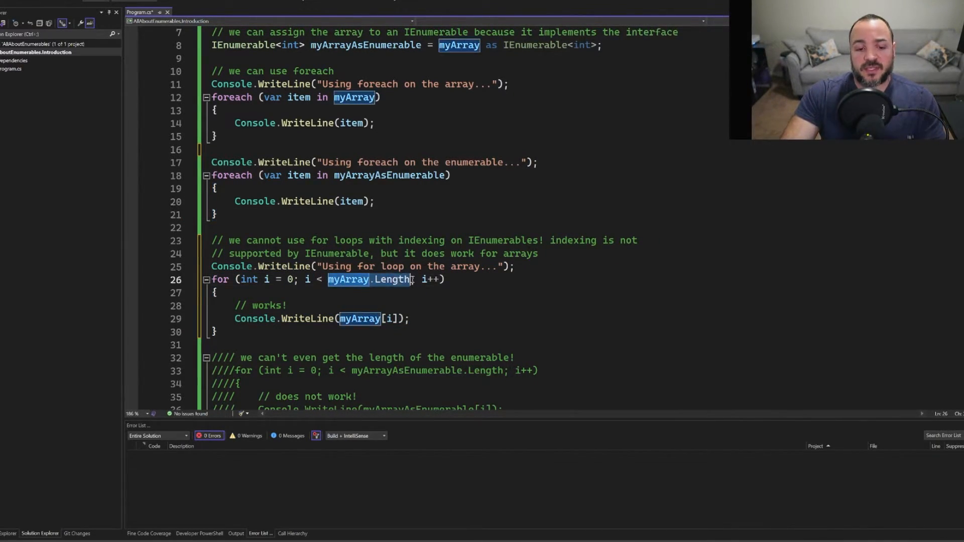
mouse_move(396, 279)
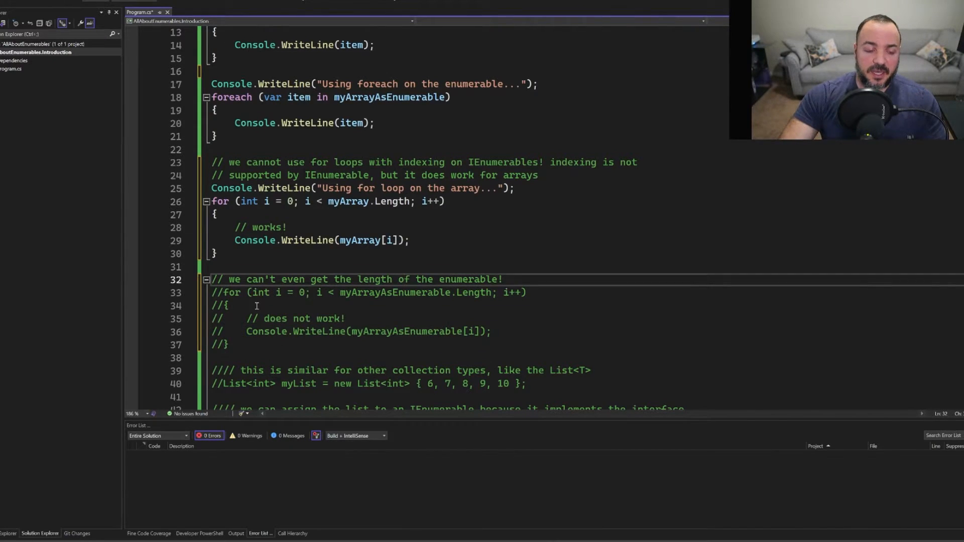
click(312, 292)
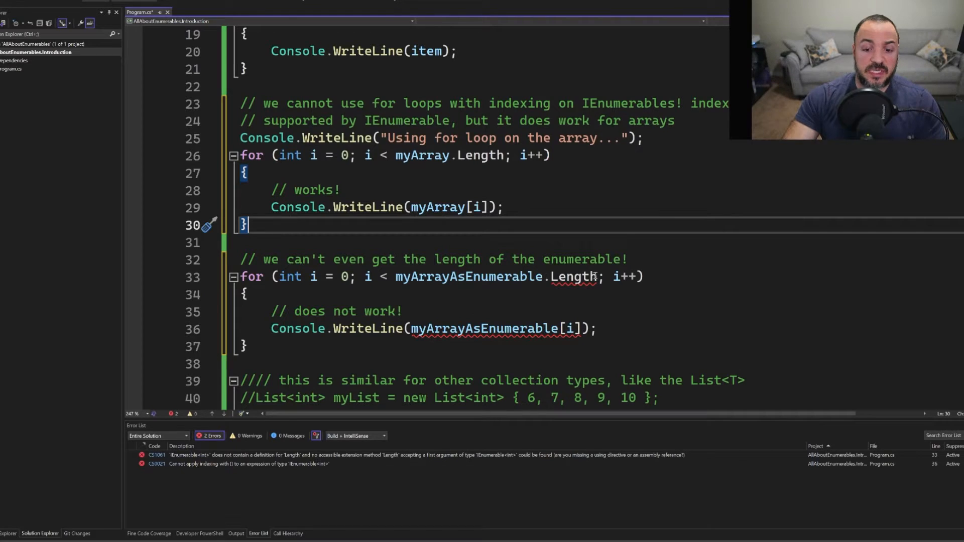
double_click(571, 276)
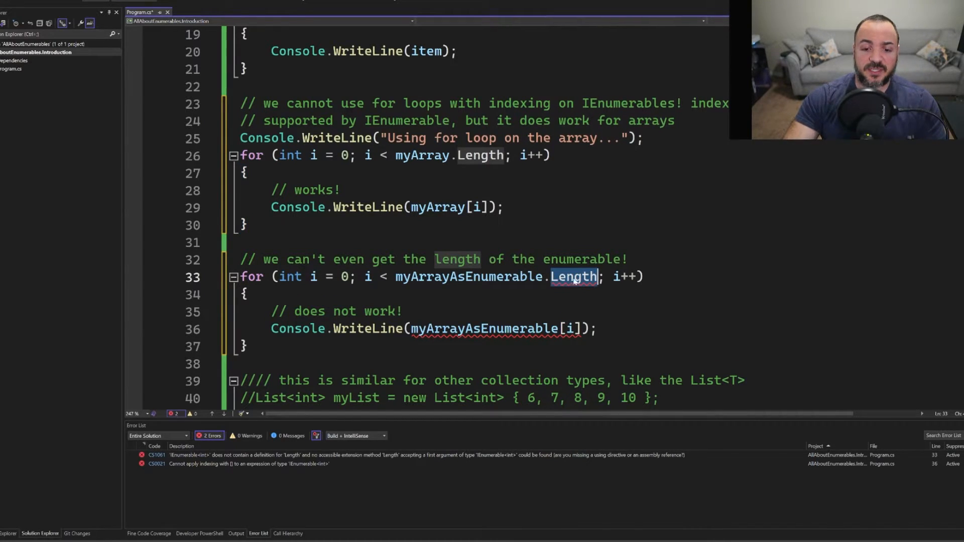
mouse_move(590, 243)
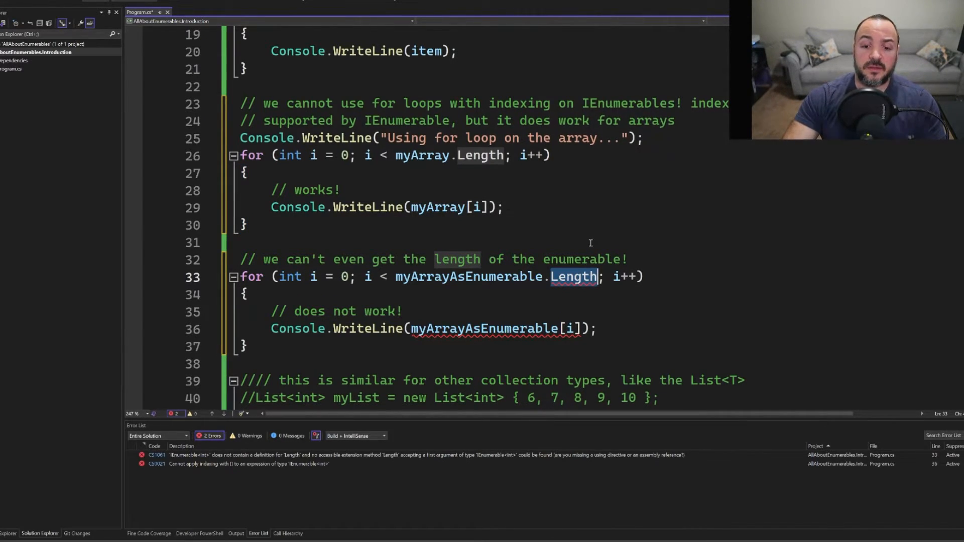
mouse_move(522, 283)
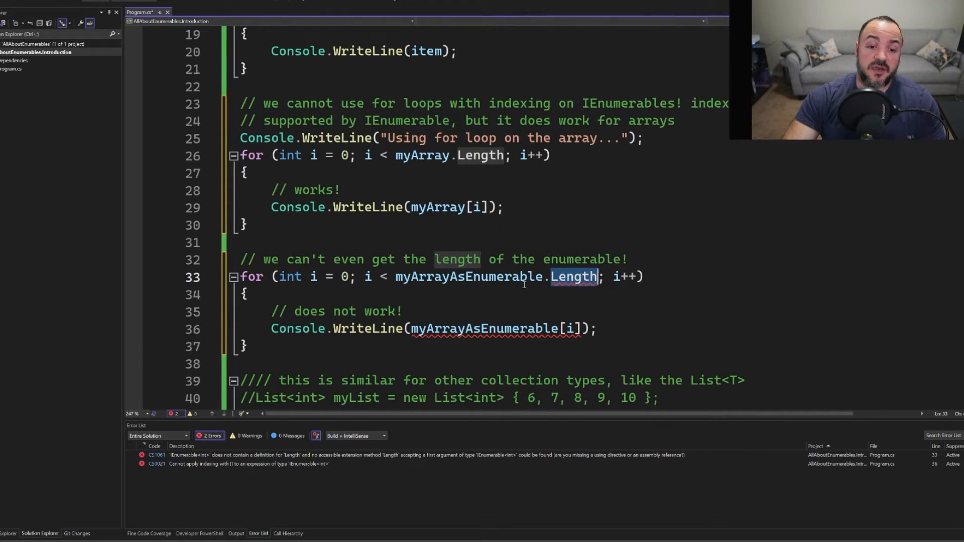
mouse_move(486, 277)
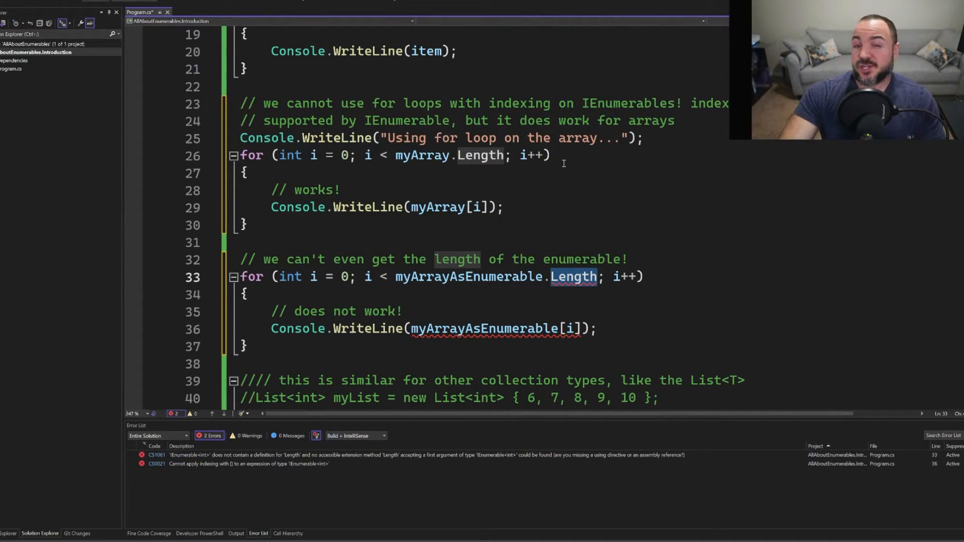
double_click(422, 155)
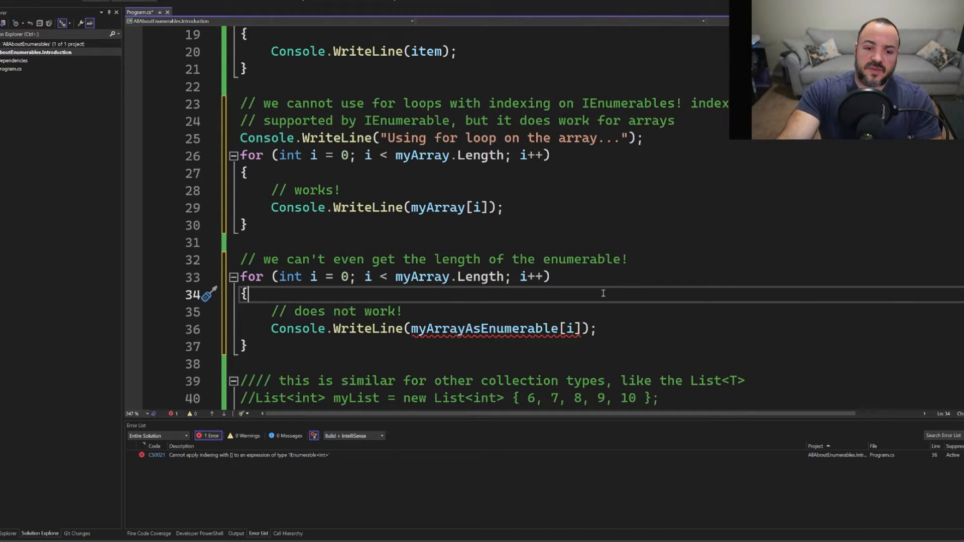
mouse_move(579, 269)
text(AsEnumerable)
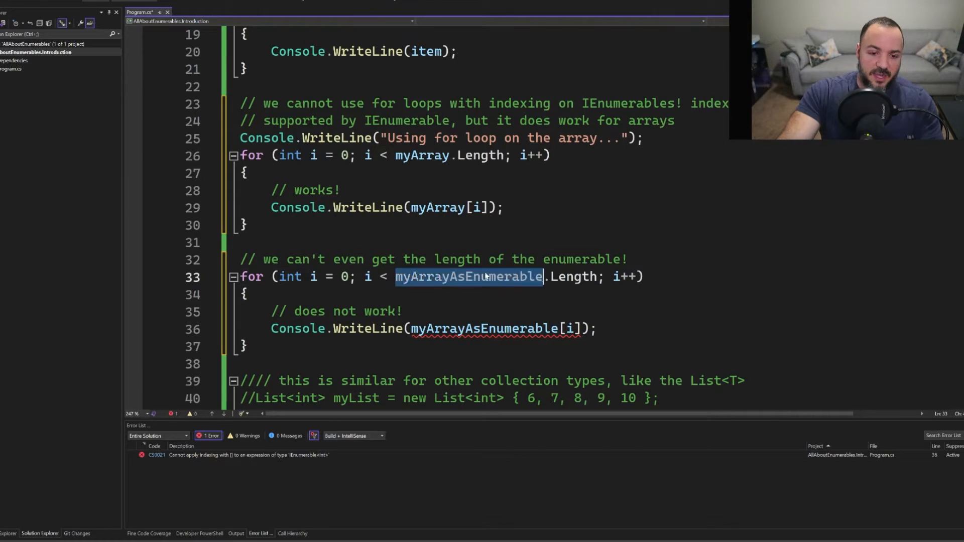
text(Co)
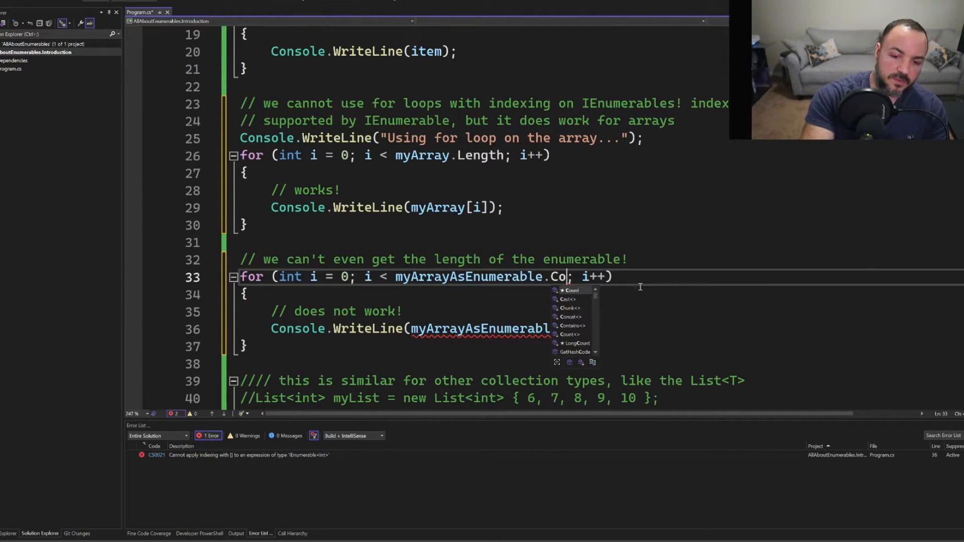
text(un)
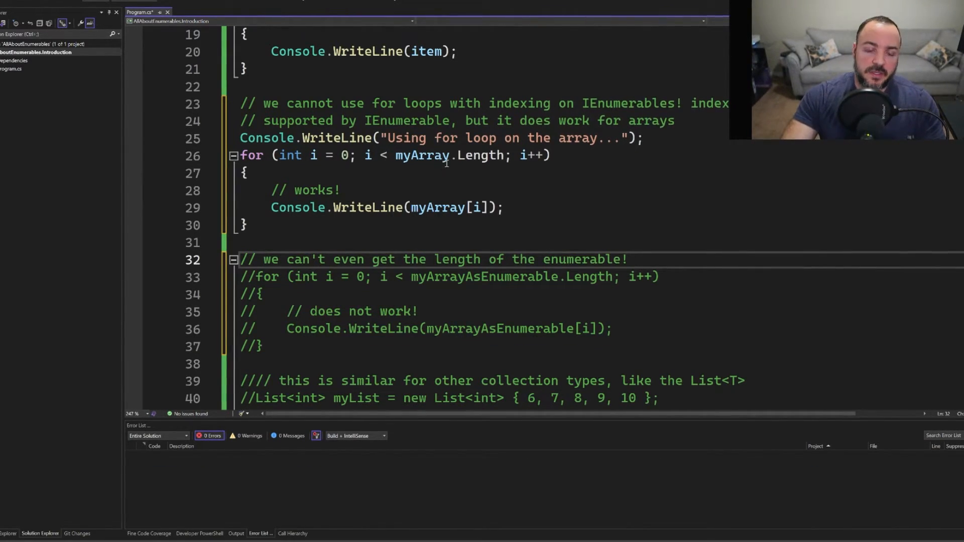
Step: Run the program so the array for loop also prints 1 to 5, then reveal the List<T> examples
double_click(423, 155)
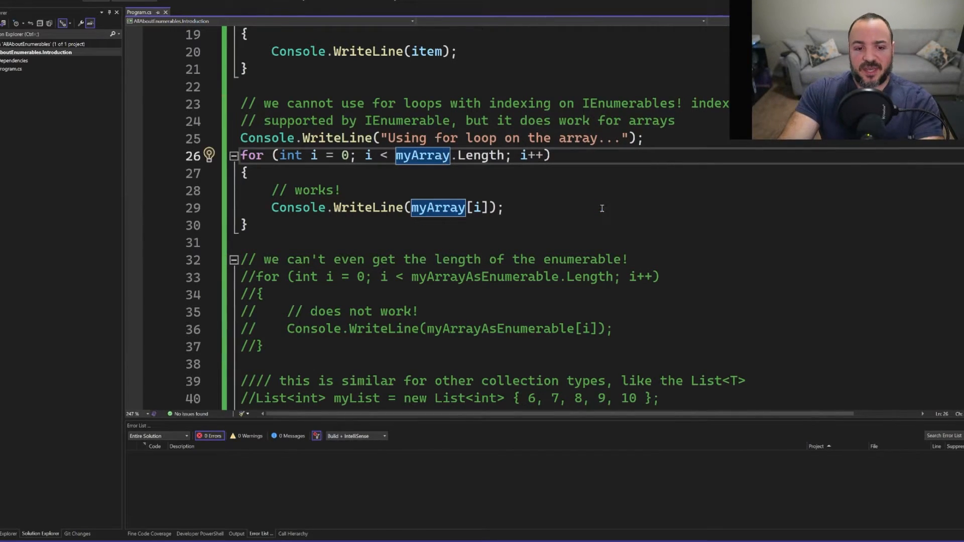
key(F5)
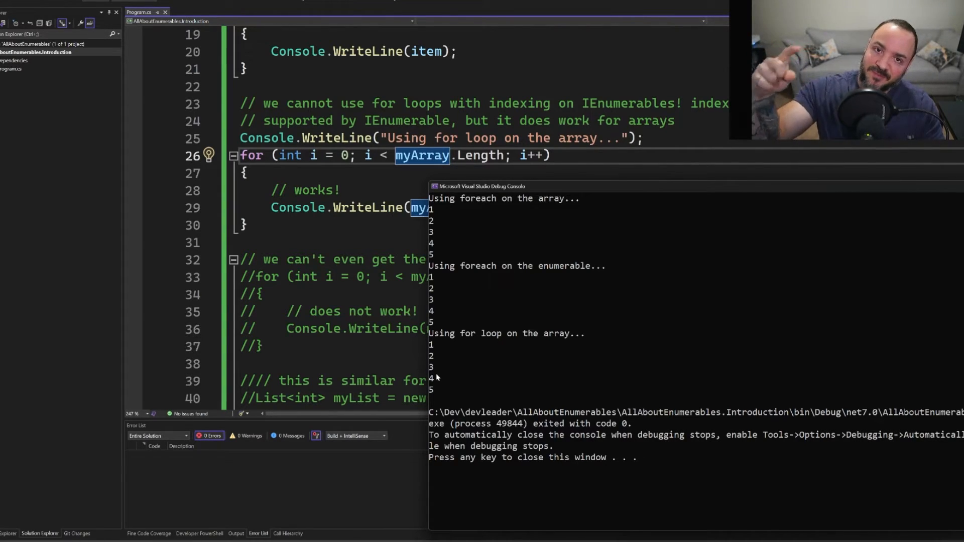
mouse_move(750, 281)
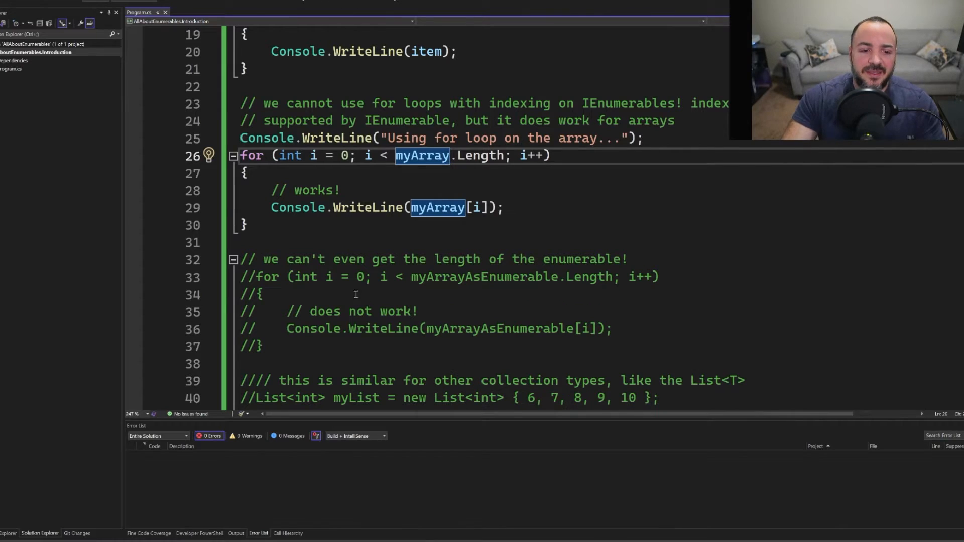
click(337, 242)
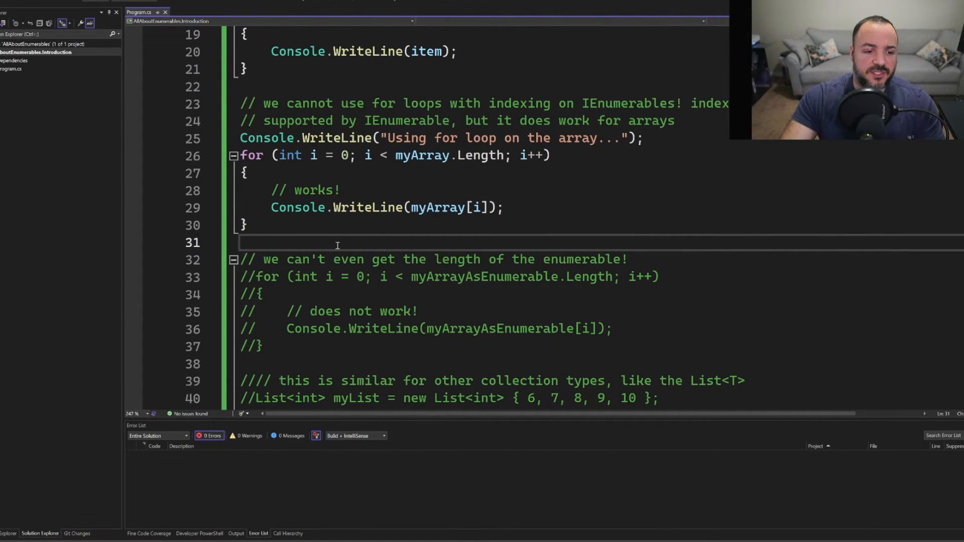
scroll(down, 3)
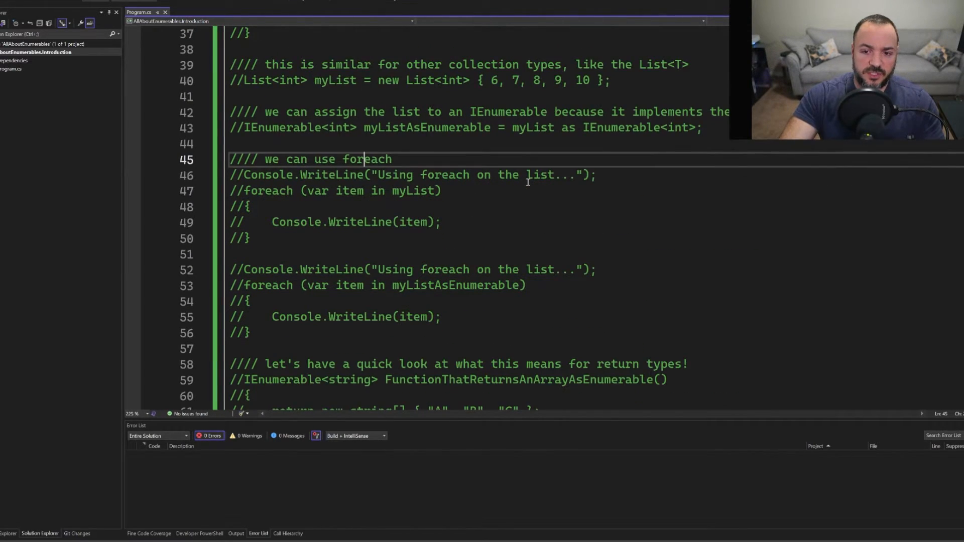
scroll(down, 3)
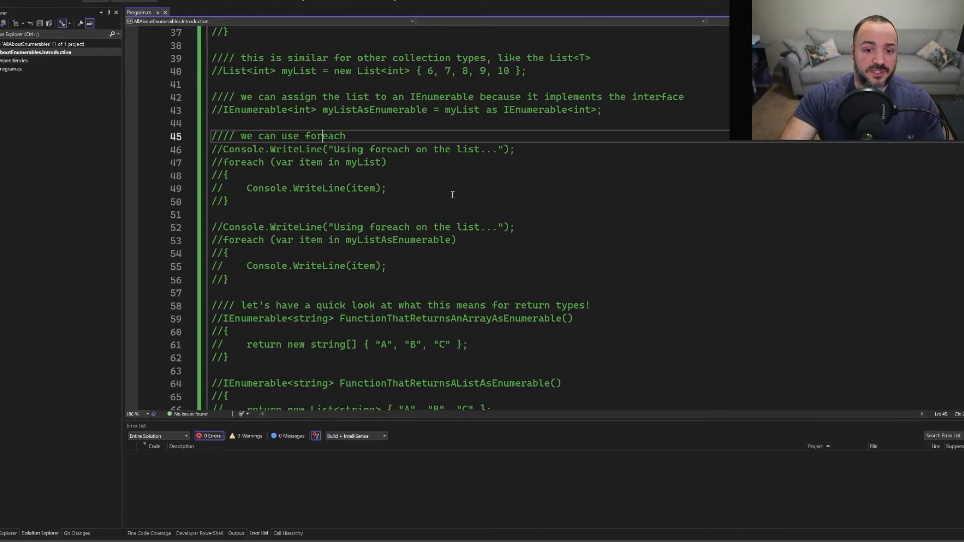
click(402, 58)
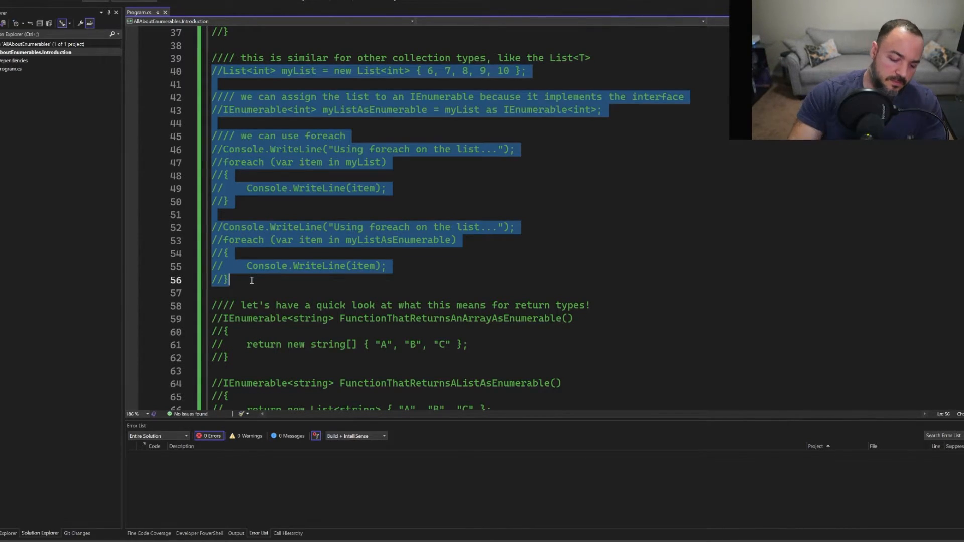
Step: Uncomment the List<int> examples with both list foreach loops and run the program
key(ctrl+k ctrl+u)
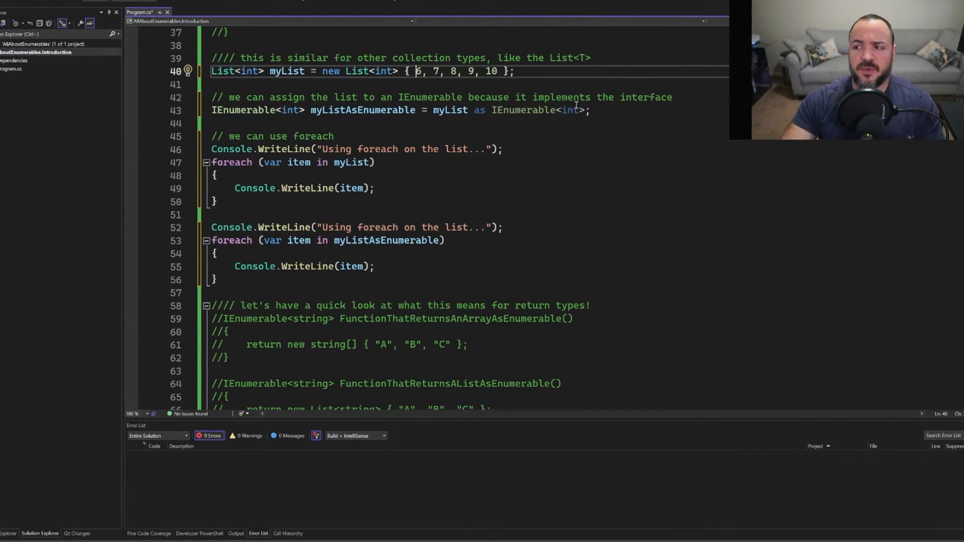
mouse_move(581, 110)
text(;//)
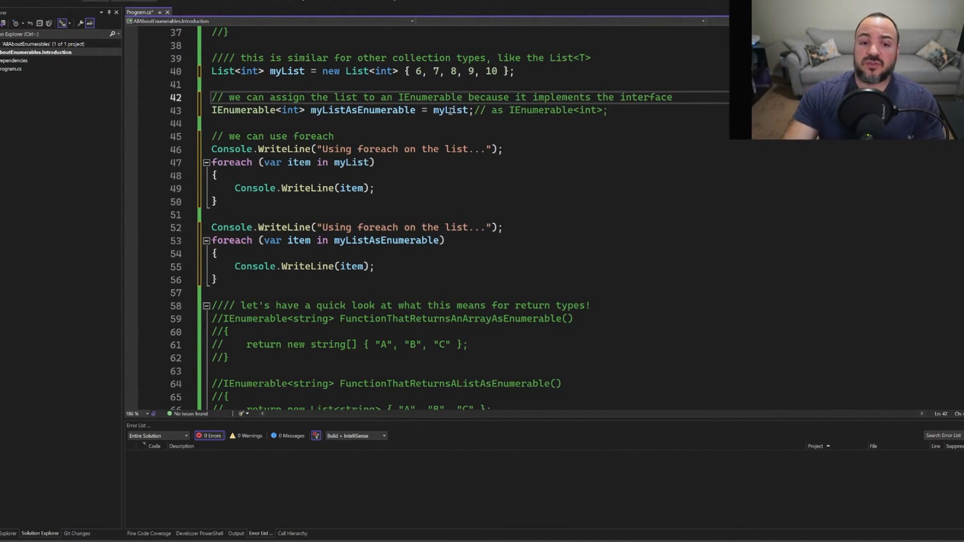
double_click(450, 111)
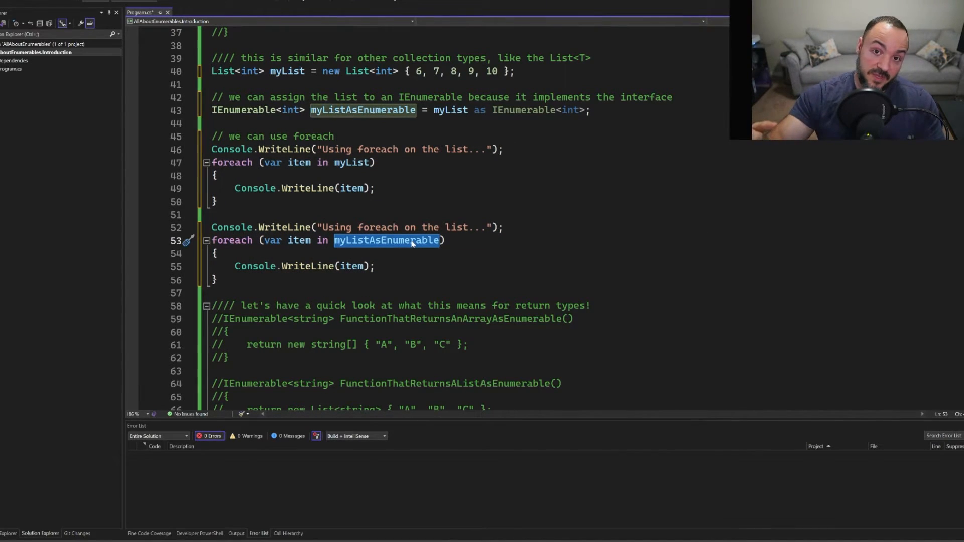
key(F5)
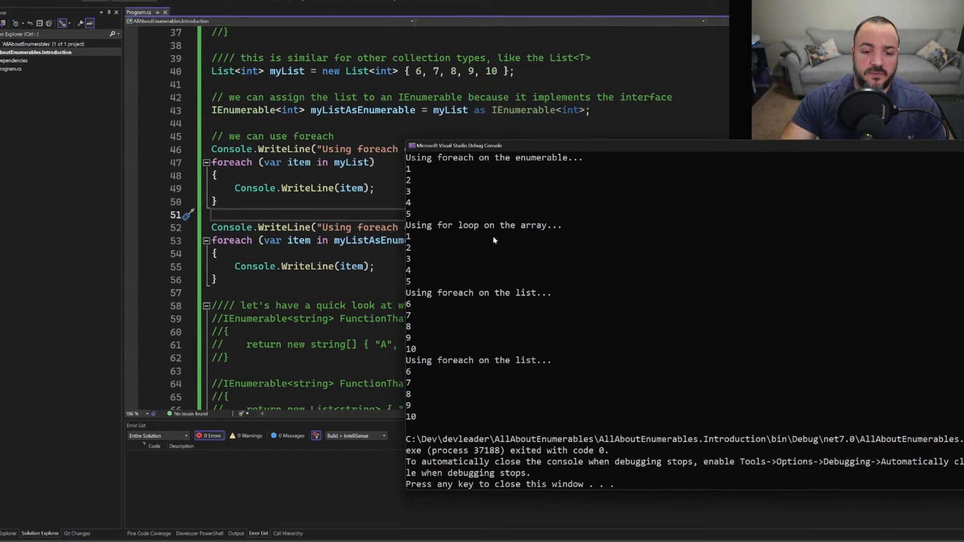
Step: Review the debug console showing 6 to 10 printed under both list headings
scroll(down, 3)
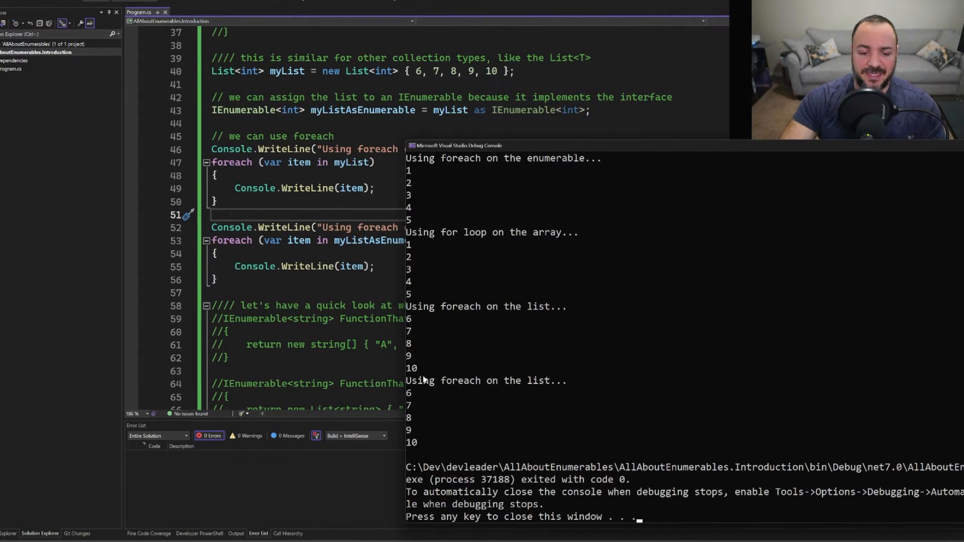
mouse_move(474, 389)
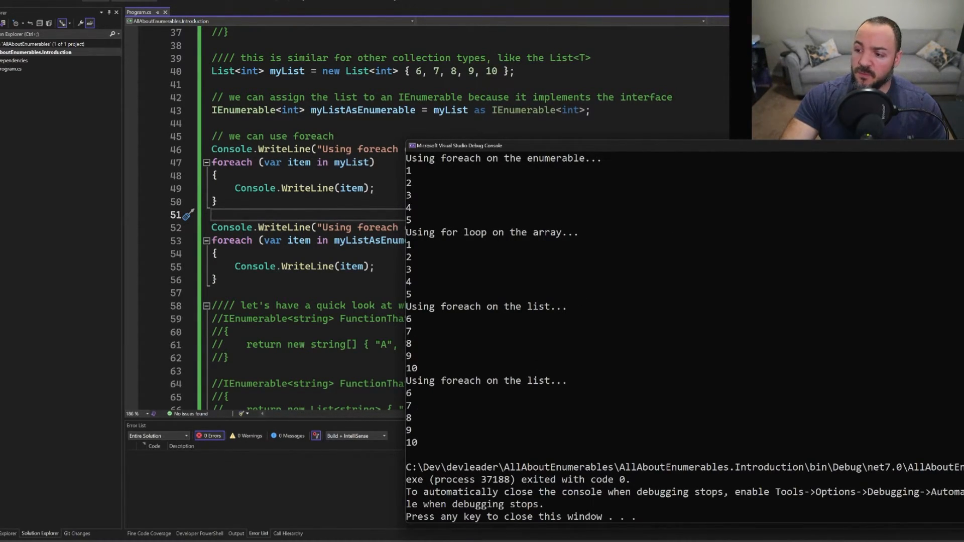
mouse_move(552, 381)
text( enumerable)
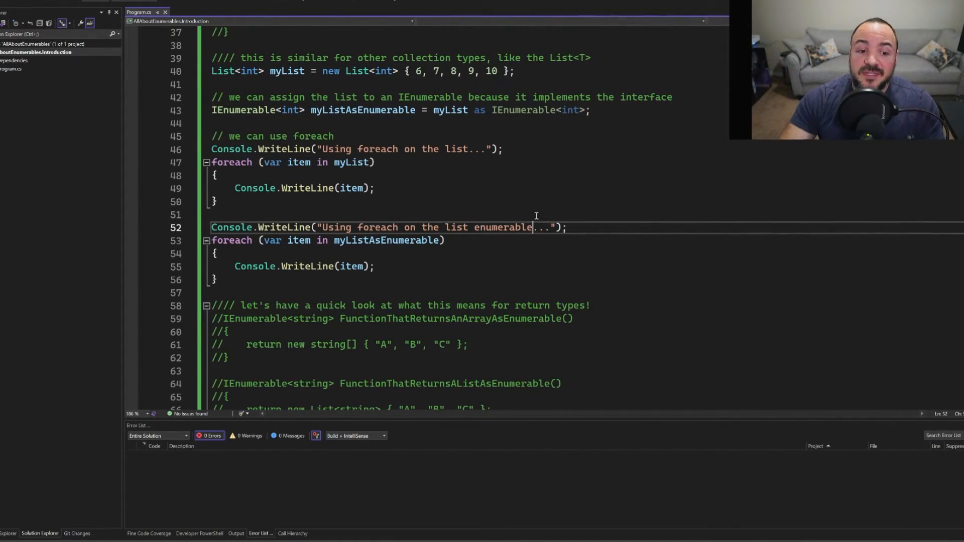
Step: Edit the second list loop's heading to "Using foreach on the list enumerable..."
click(246, 215)
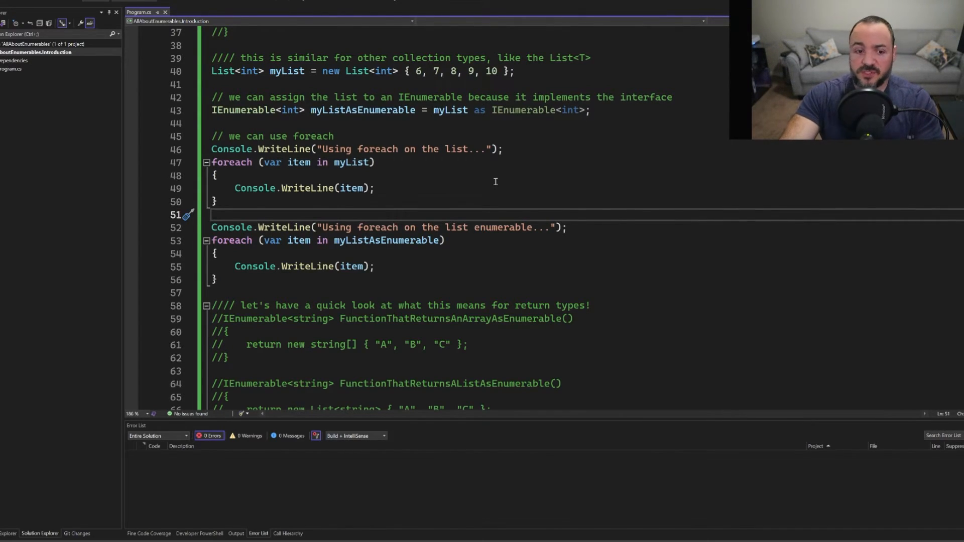
scroll(down, 3)
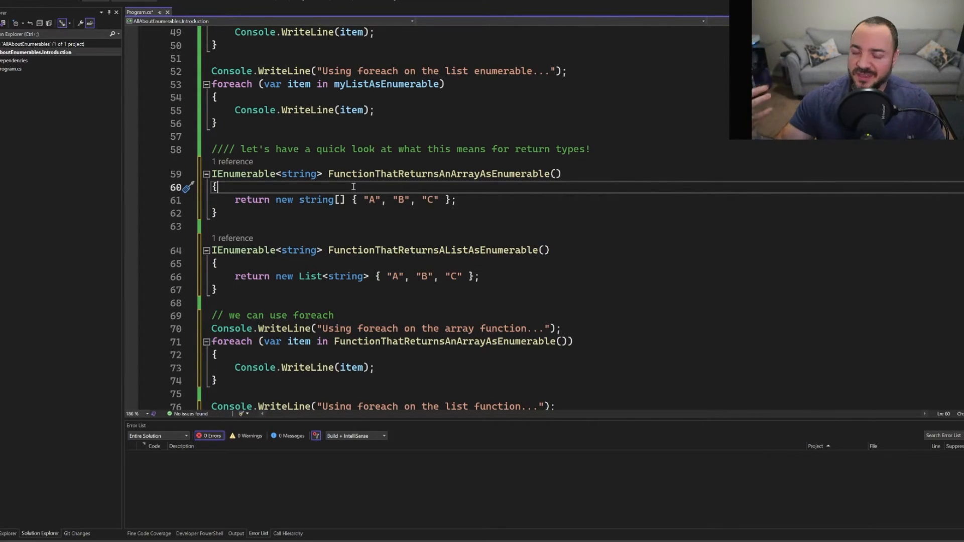
Step: Uncomment the two IEnumerable<string> functions and point out their IEnumerable return type
click(440, 135)
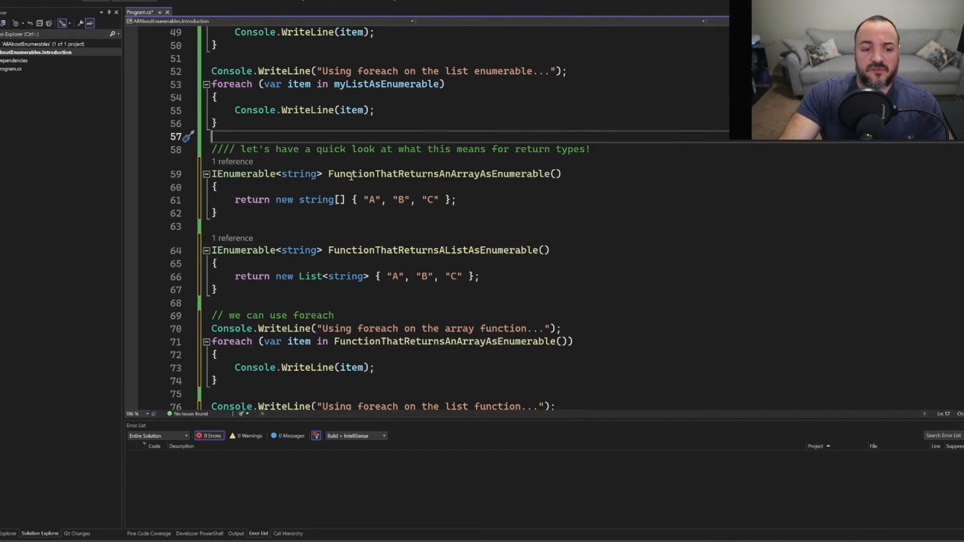
double_click(246, 174)
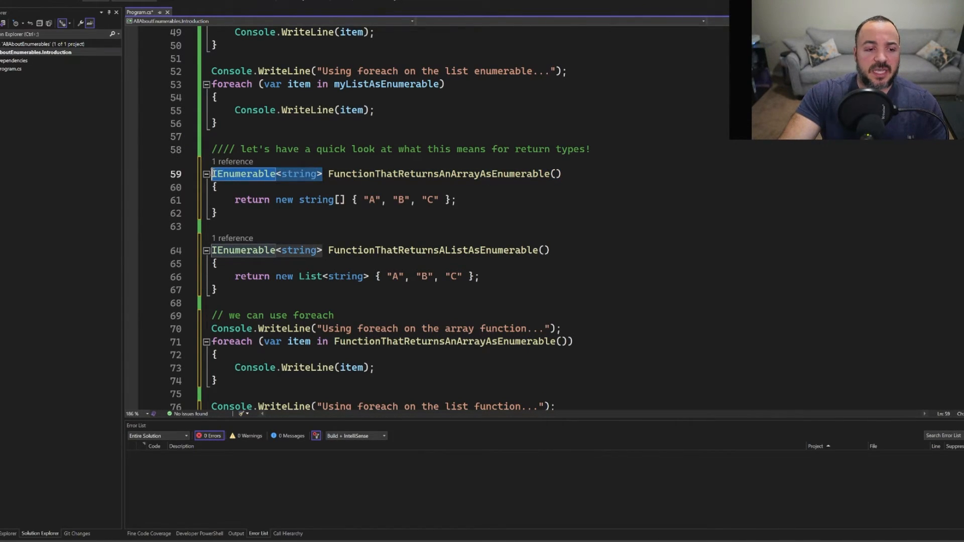
click(454, 199)
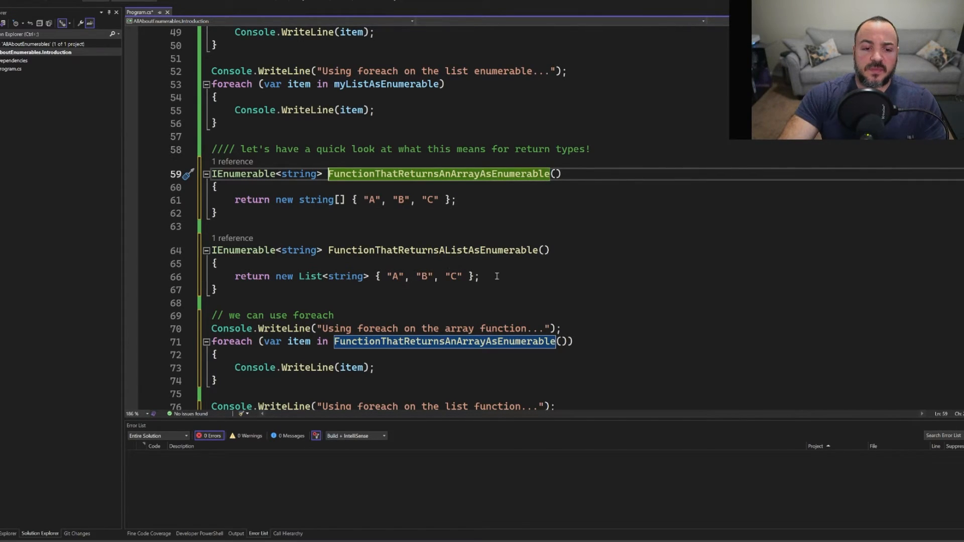
click(356, 276)
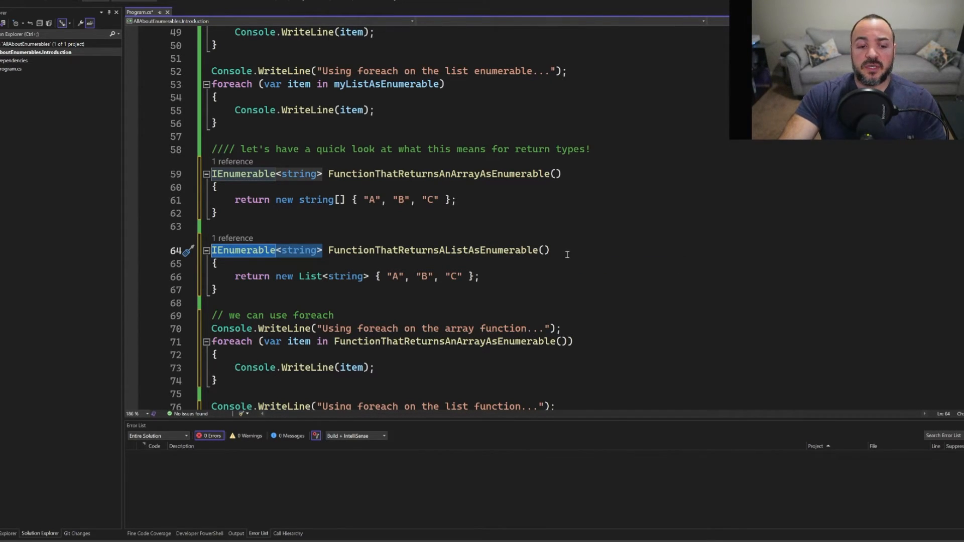
mouse_move(575, 273)
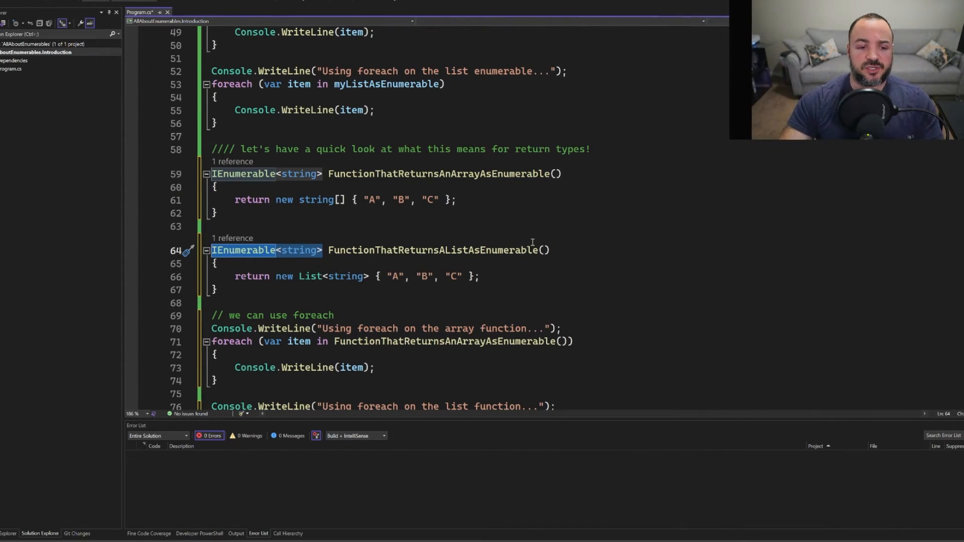
Step: Uncomment the loops printing A, B, C from the array function and list function
scroll(down, 3)
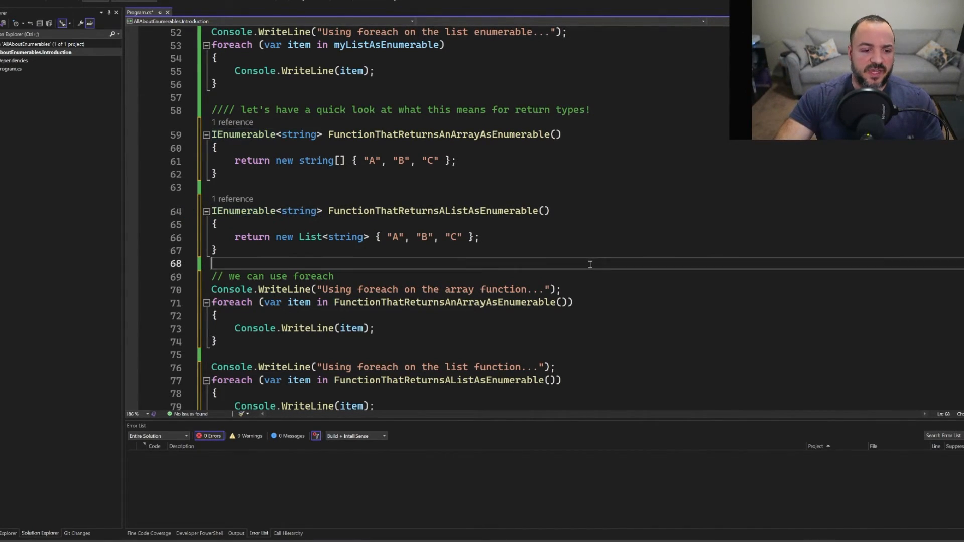
scroll(down, 3)
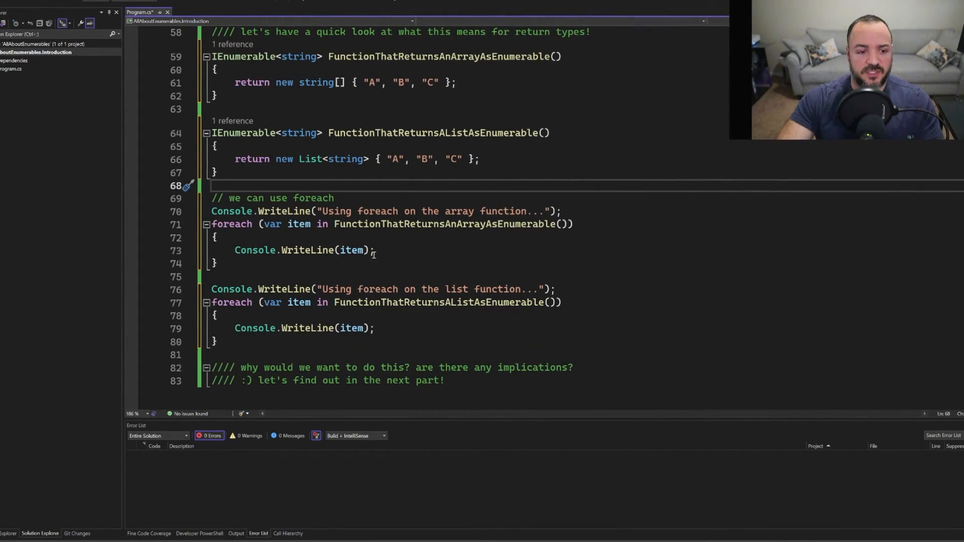
click(228, 341)
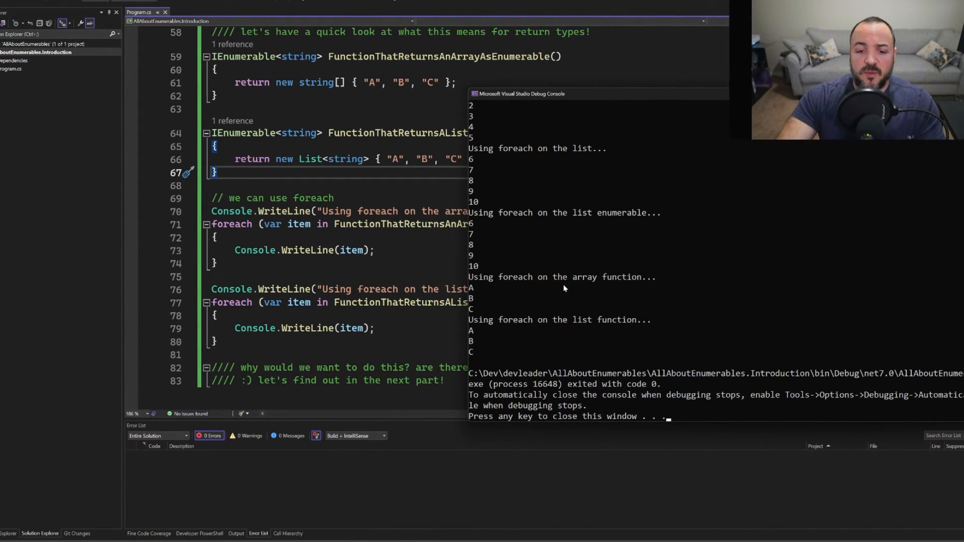
mouse_move(475, 309)
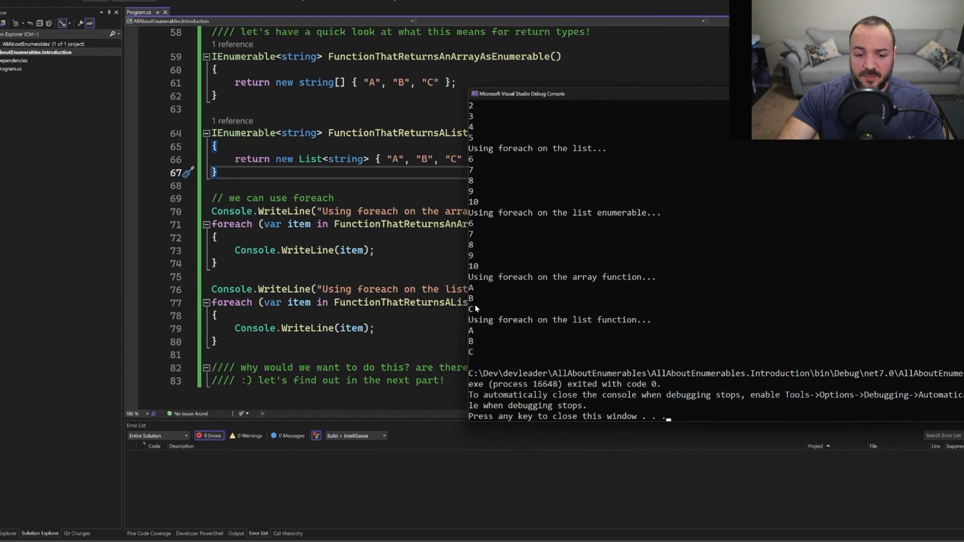
mouse_move(516, 340)
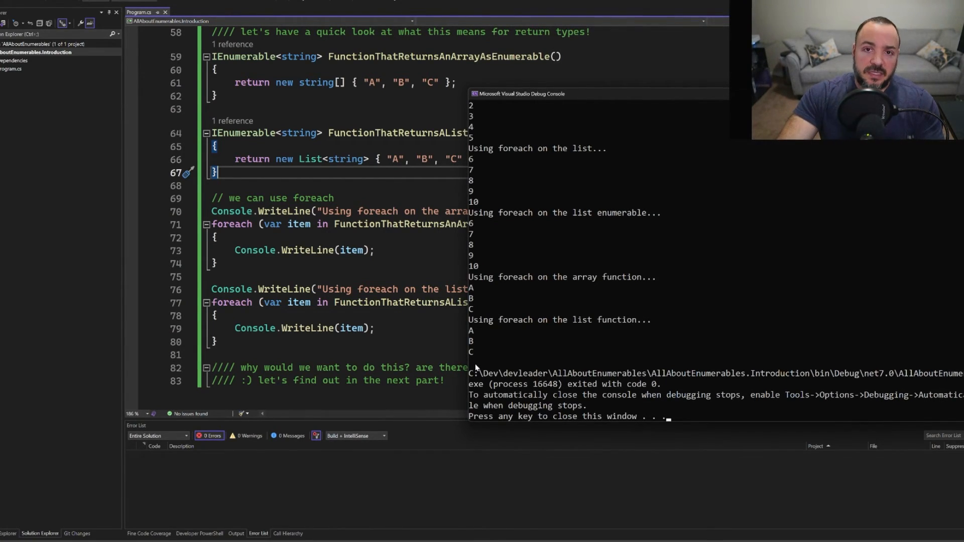
mouse_move(506, 342)
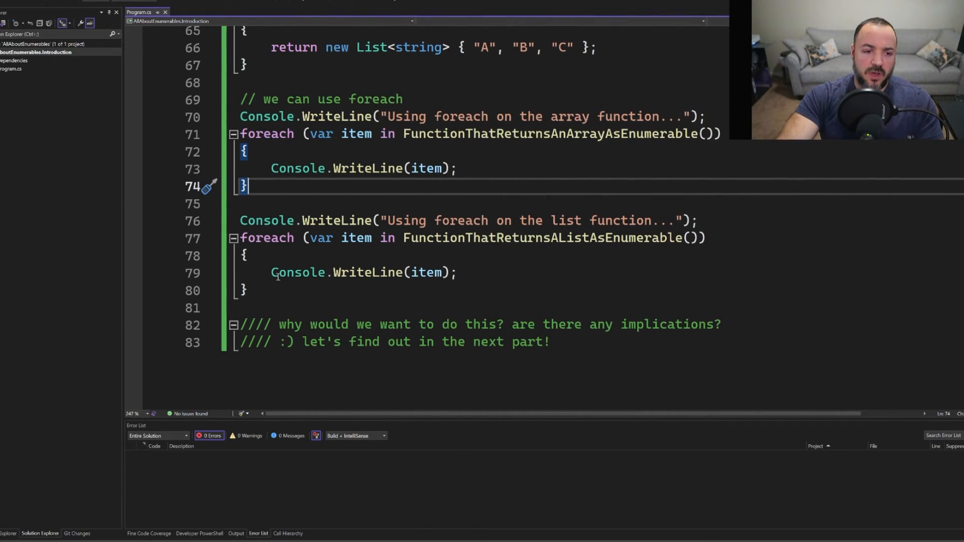
scroll(up, 3)
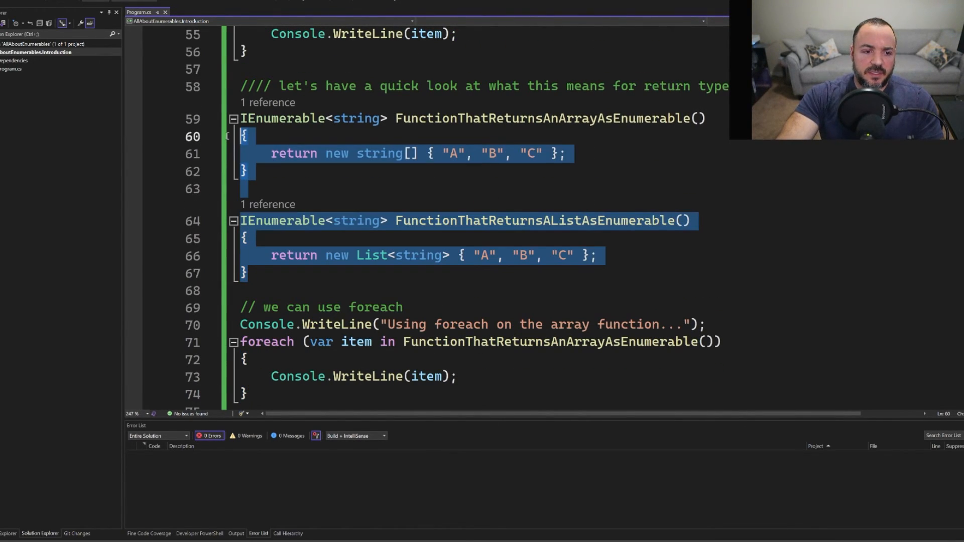
scroll(down, 3)
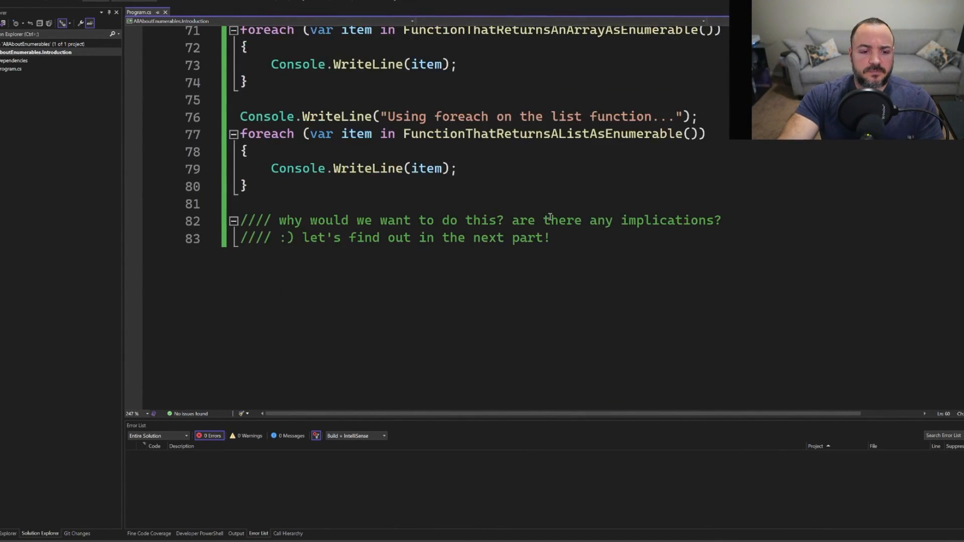
scroll(up, 3)
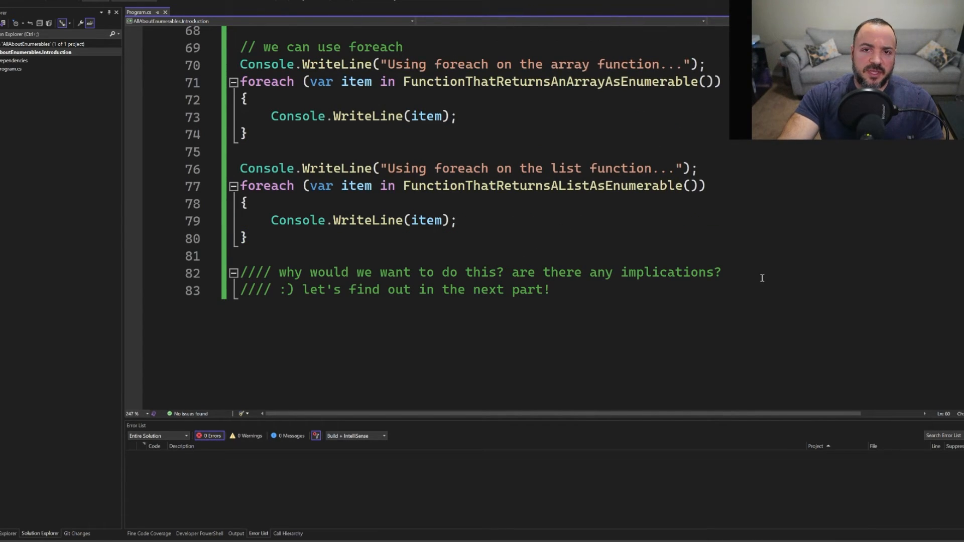
click(618, 289)
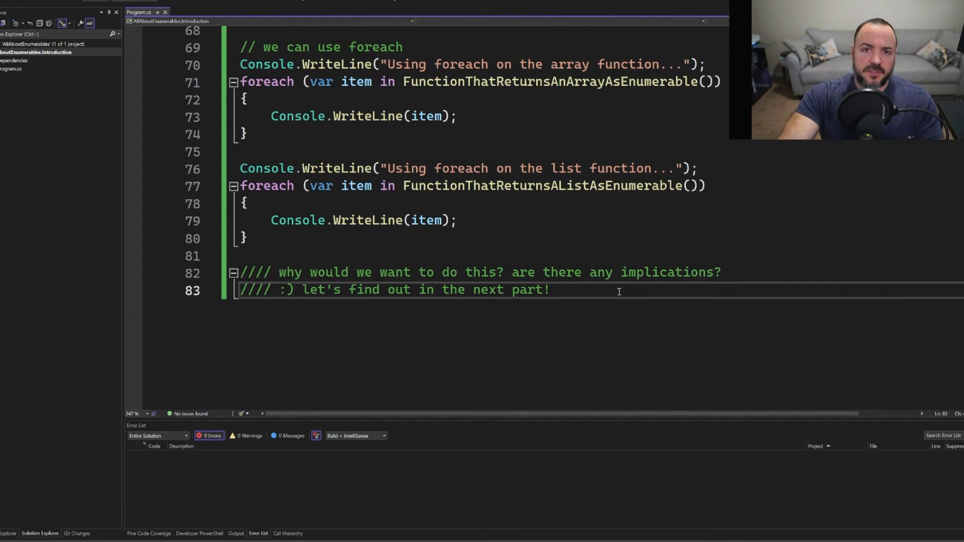